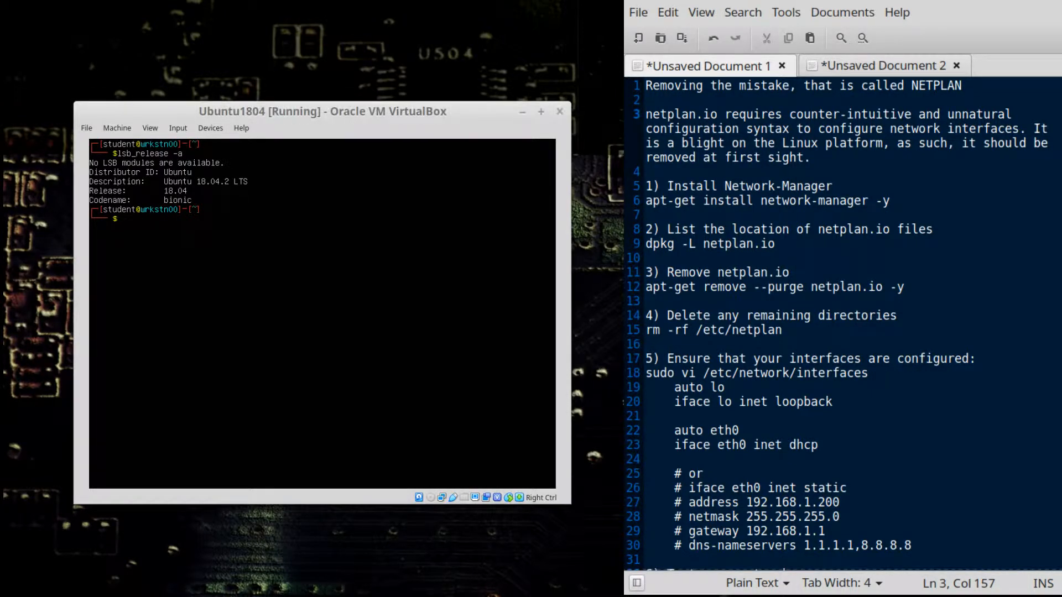
Try inxi -F, then display /etc/netplan/50-cloud-init.yaml showing eth0 on DHCP
type("inxi -F")
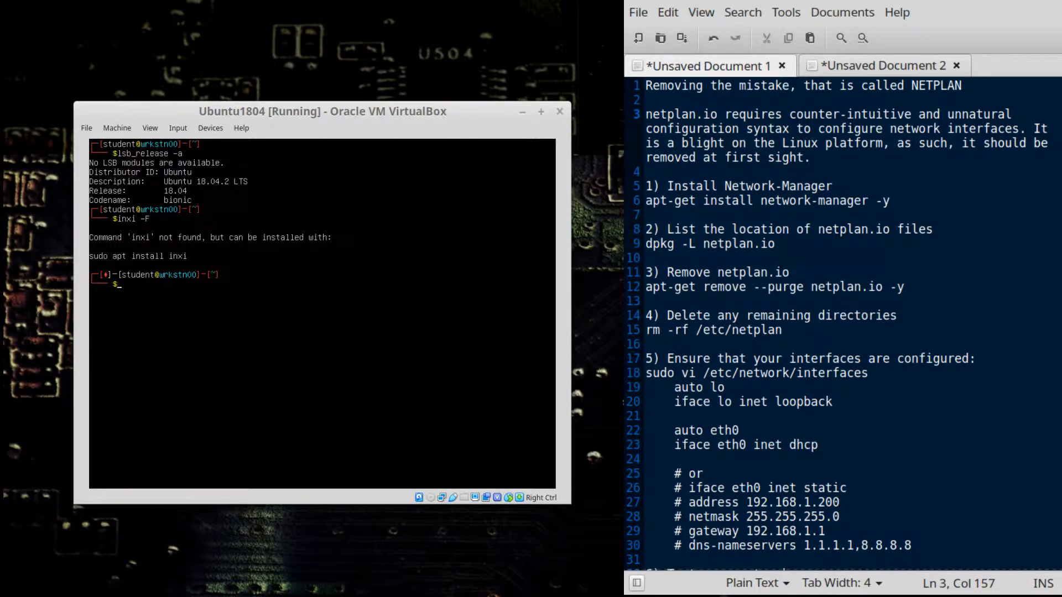
type("/et")
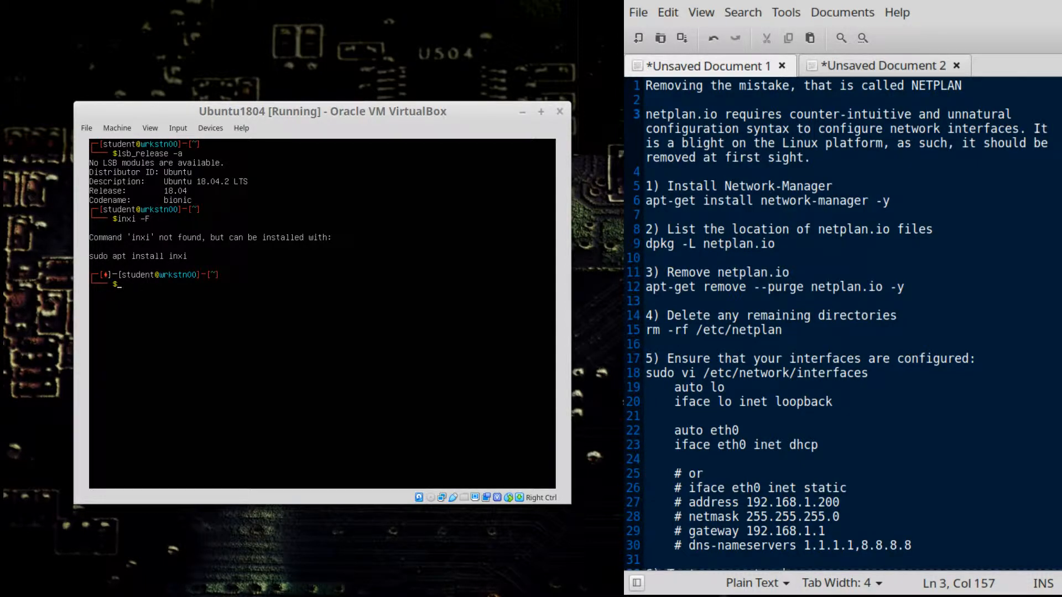
type("cat /etc/")
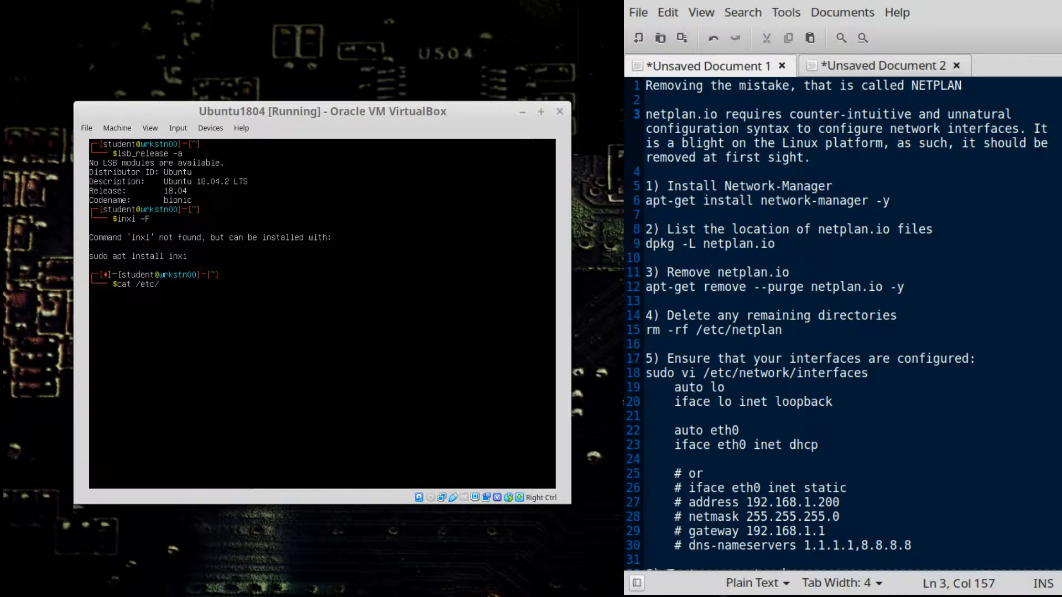
type("netplan/")
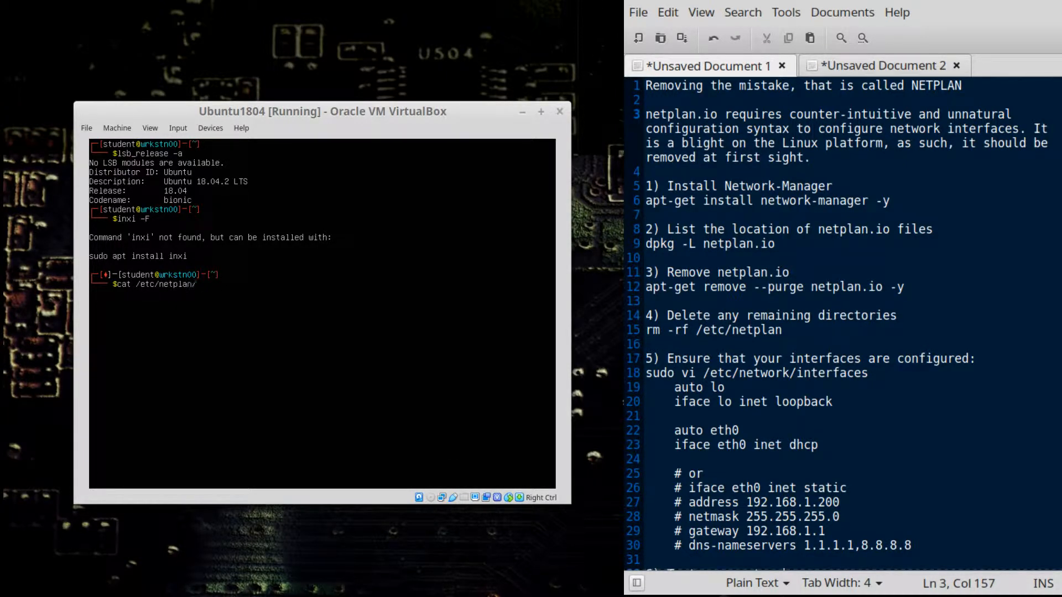
type("50-cloud-init.yaml")
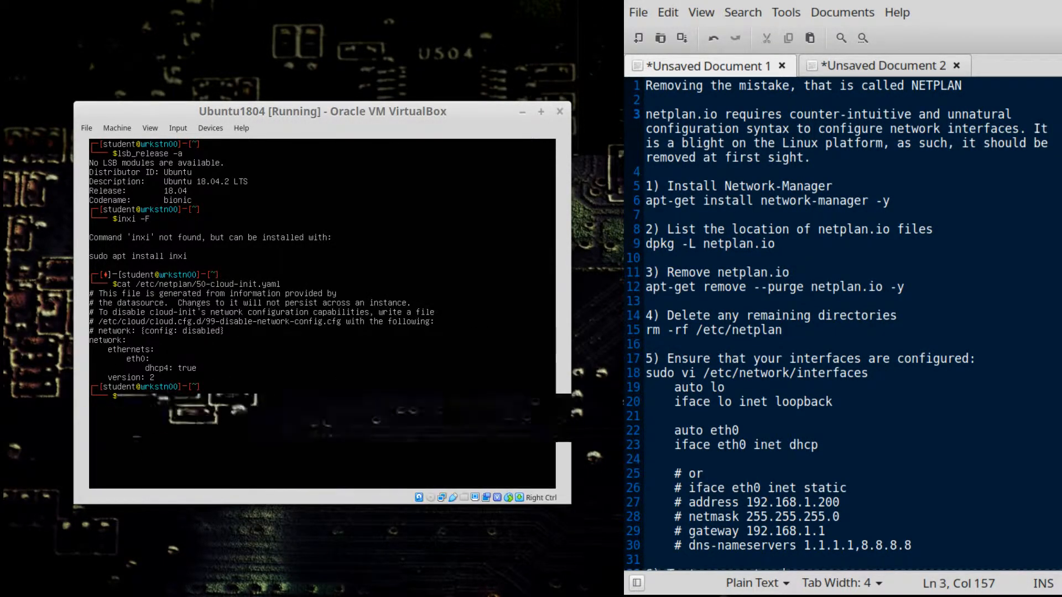
left_click_drag(322, 111, 322, 89)
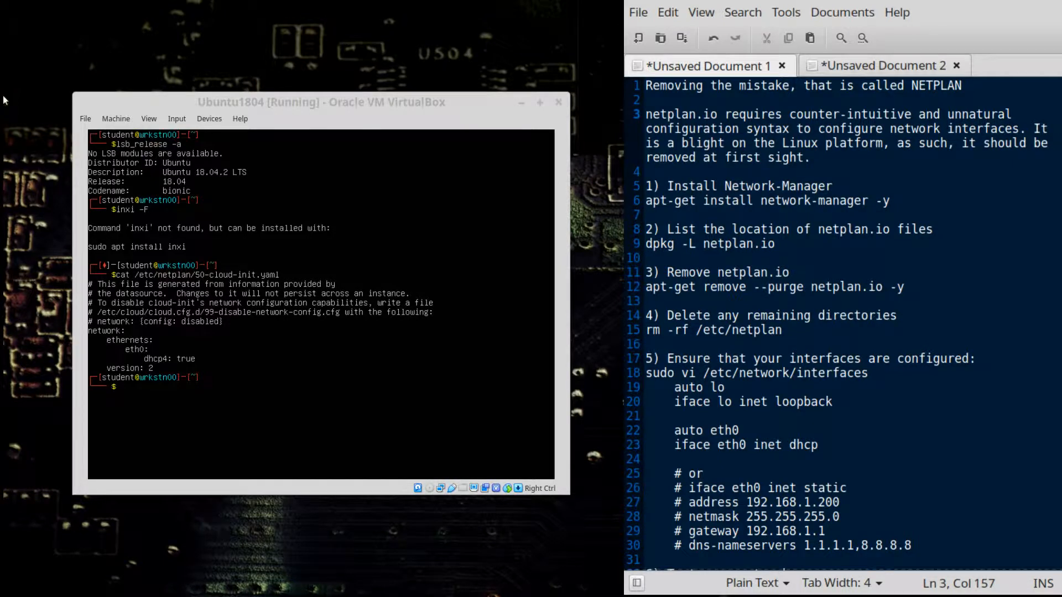
Scale Virtual Screen 1 to 125% from the View menu
left_click(148, 118)
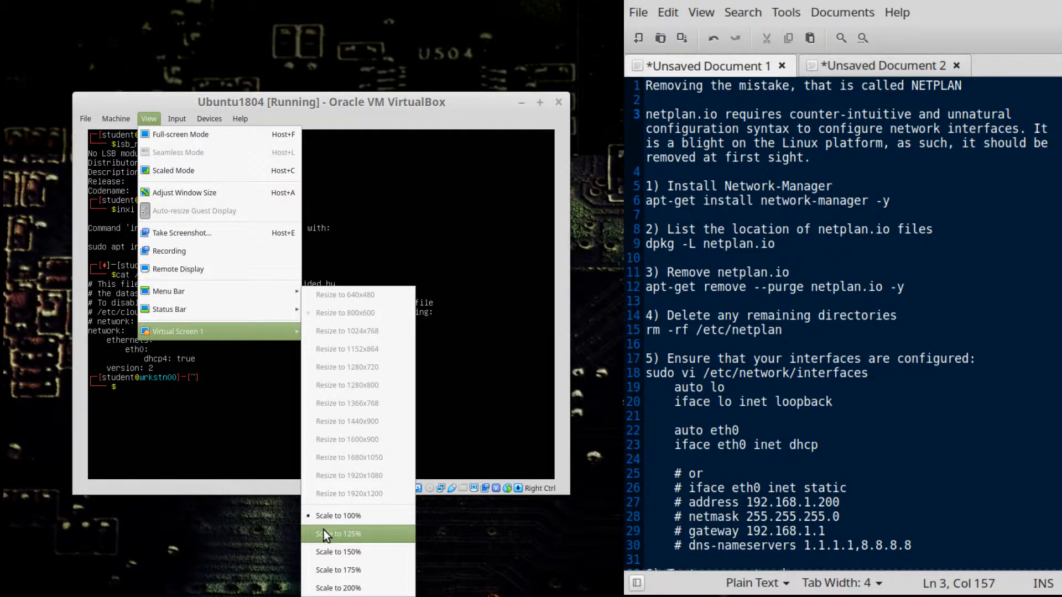
left_click(338, 533)
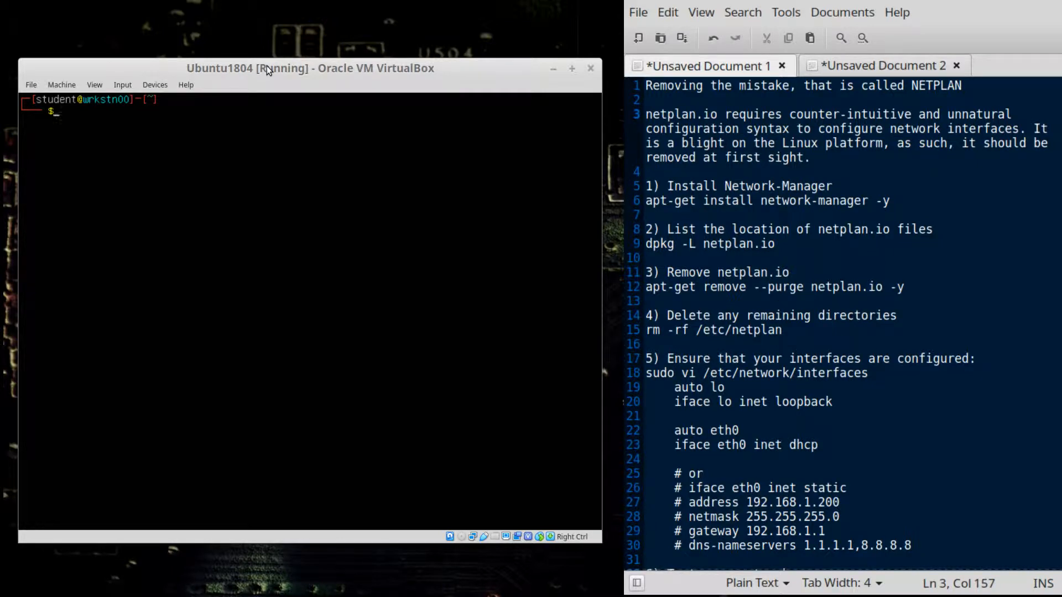
Become root with sudo -s and install network-manager via apt-get
type("sudo -s")
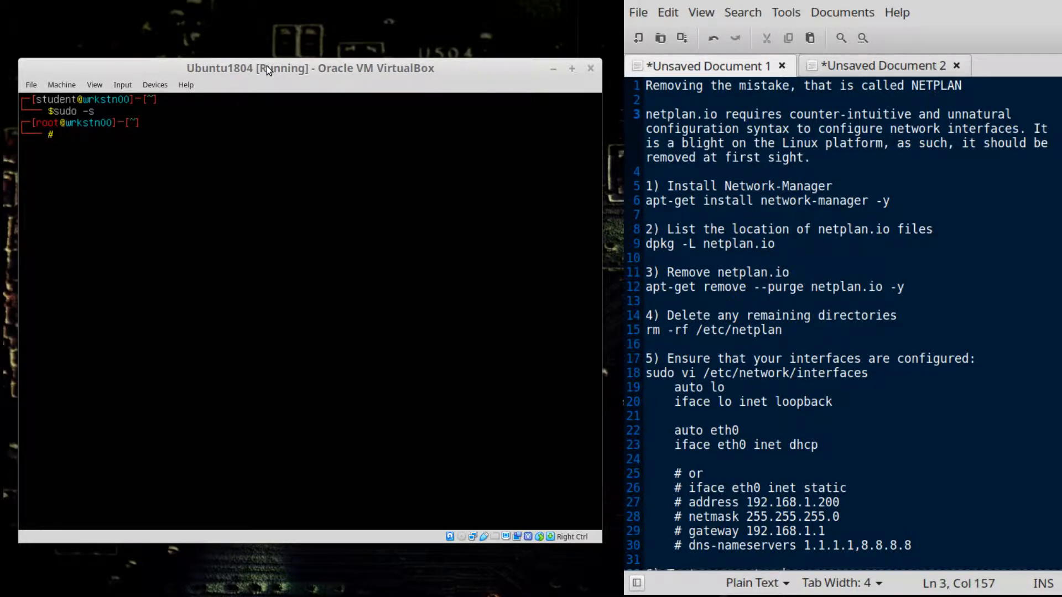
type("apt-get install network-manager")
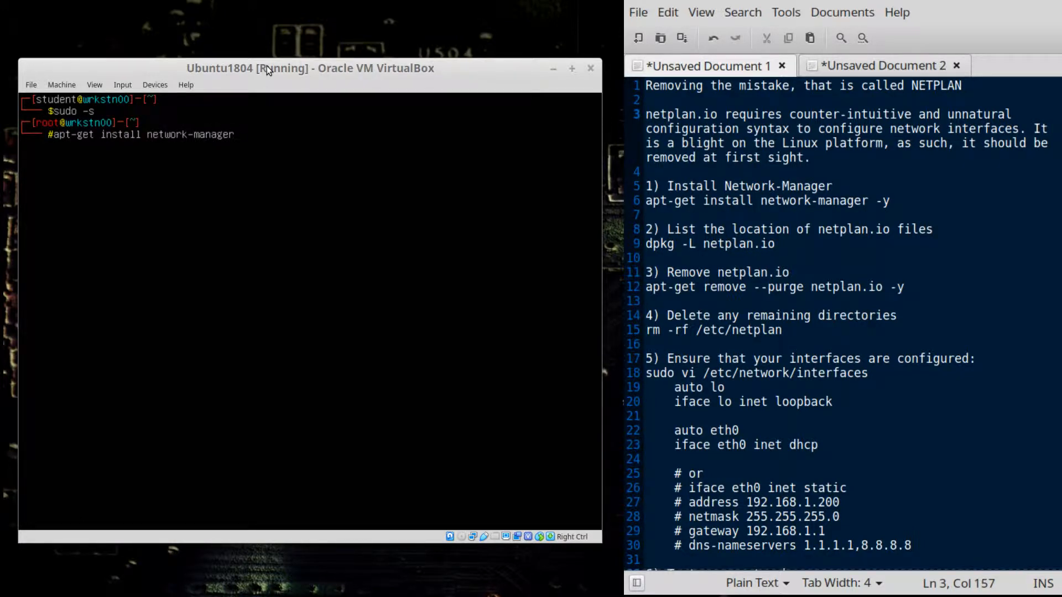
key("Return")
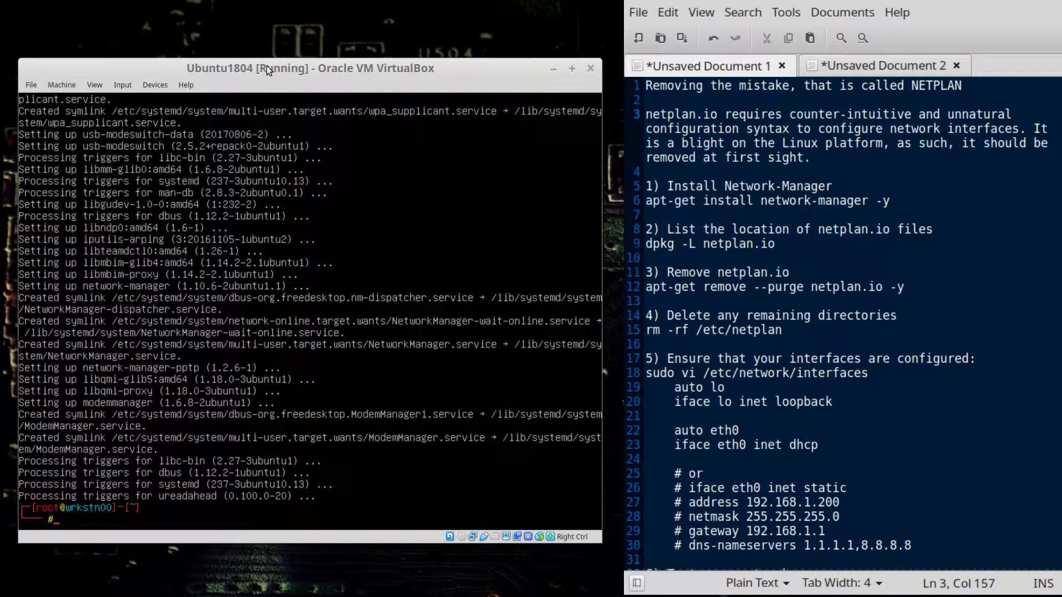
Run ifconfig and start composing a grep on /etc/default/grub
type("ifconfig")
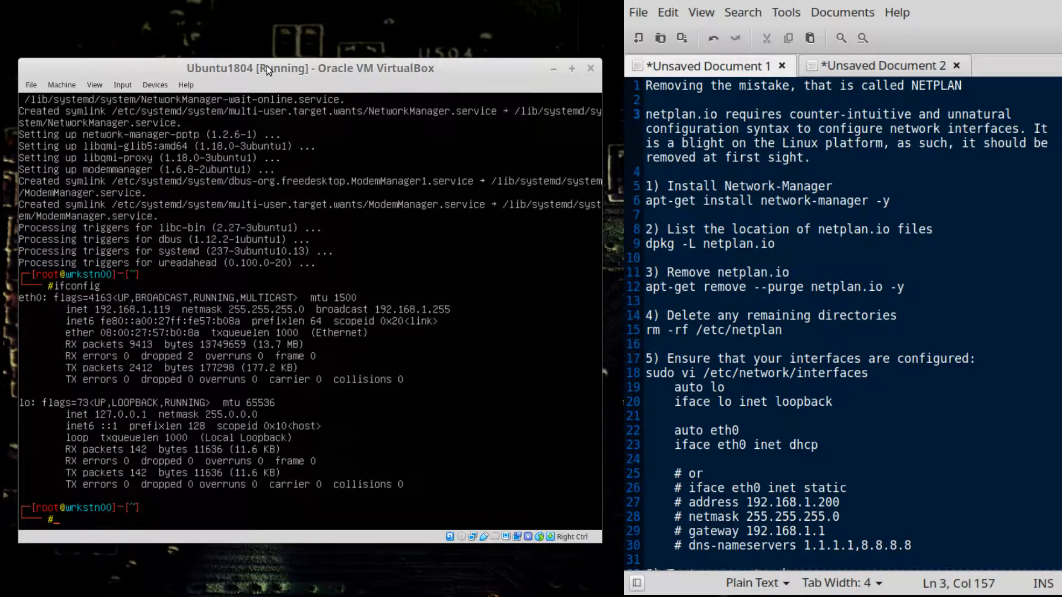
type("cat")
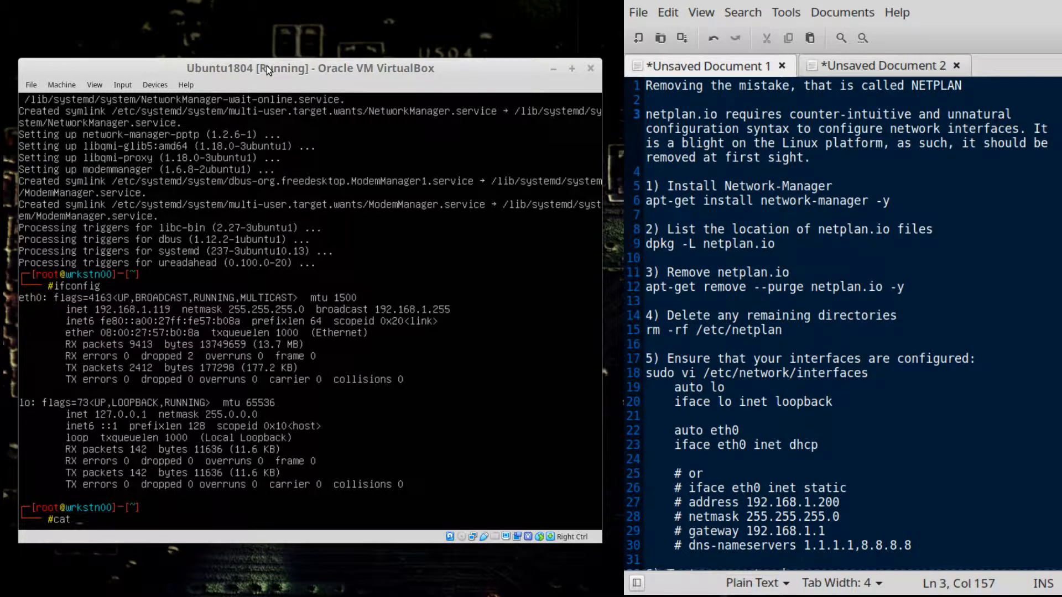
type("/et")
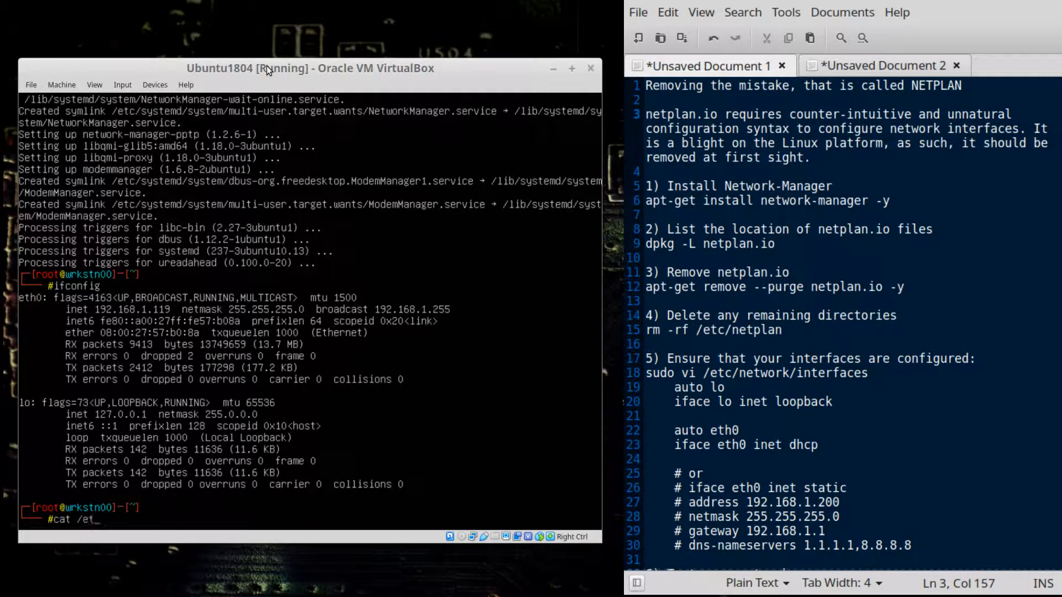
type("/d")
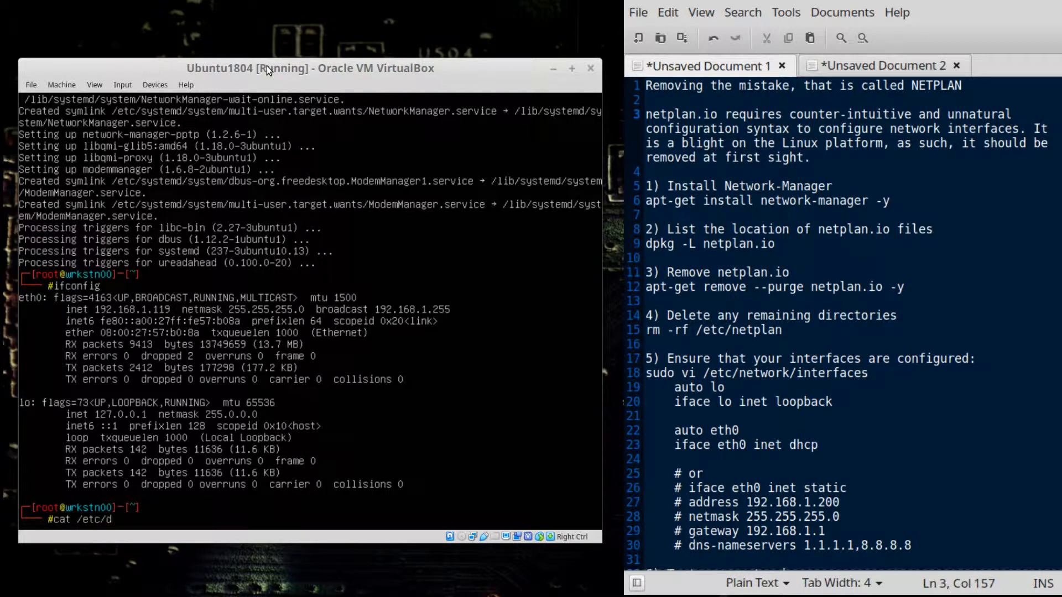
type("efault/")
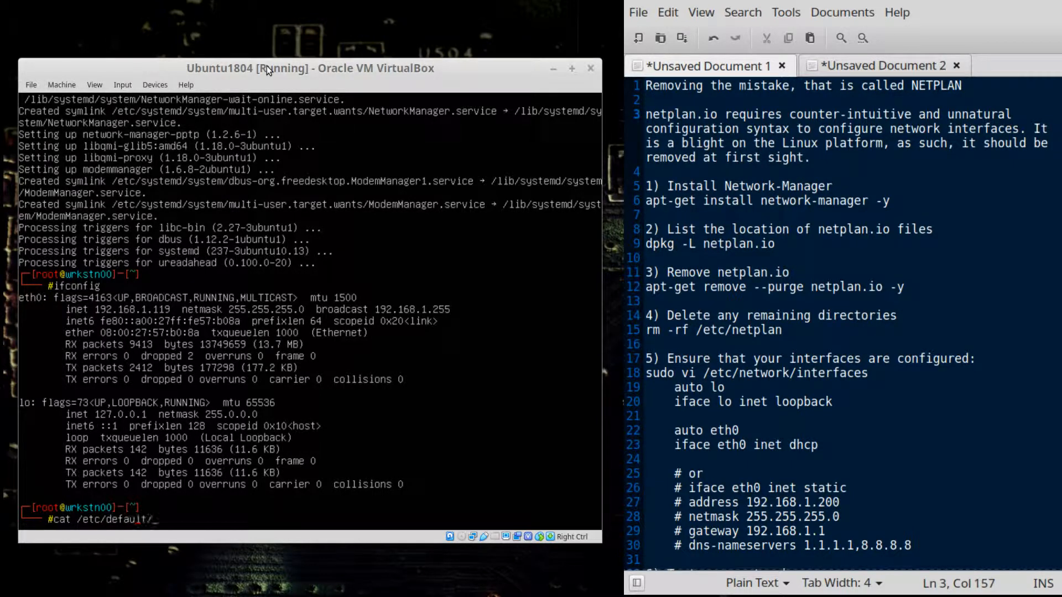
type("grub")
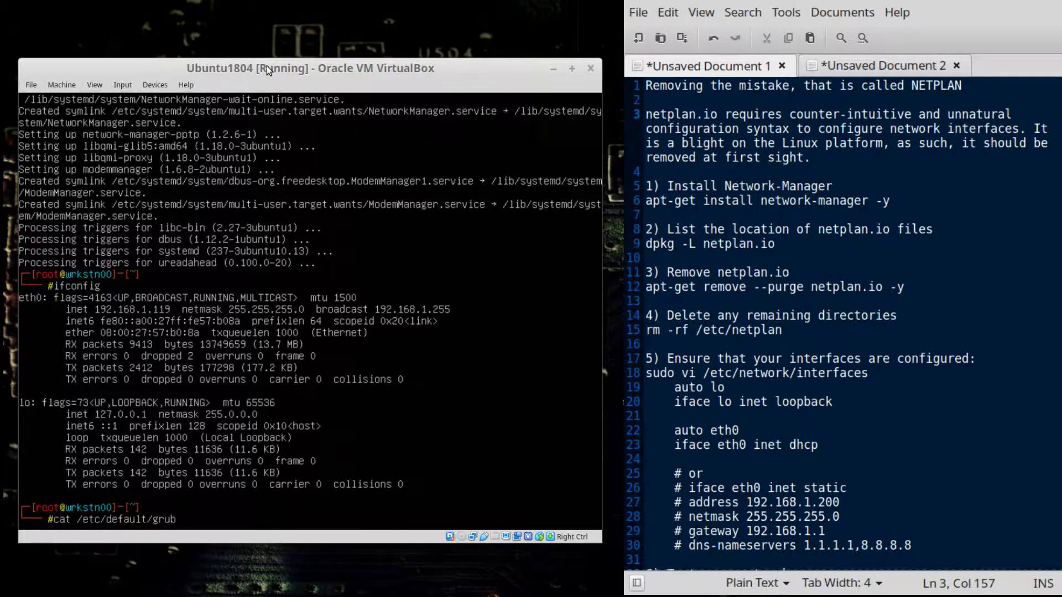
type("| GRUB")
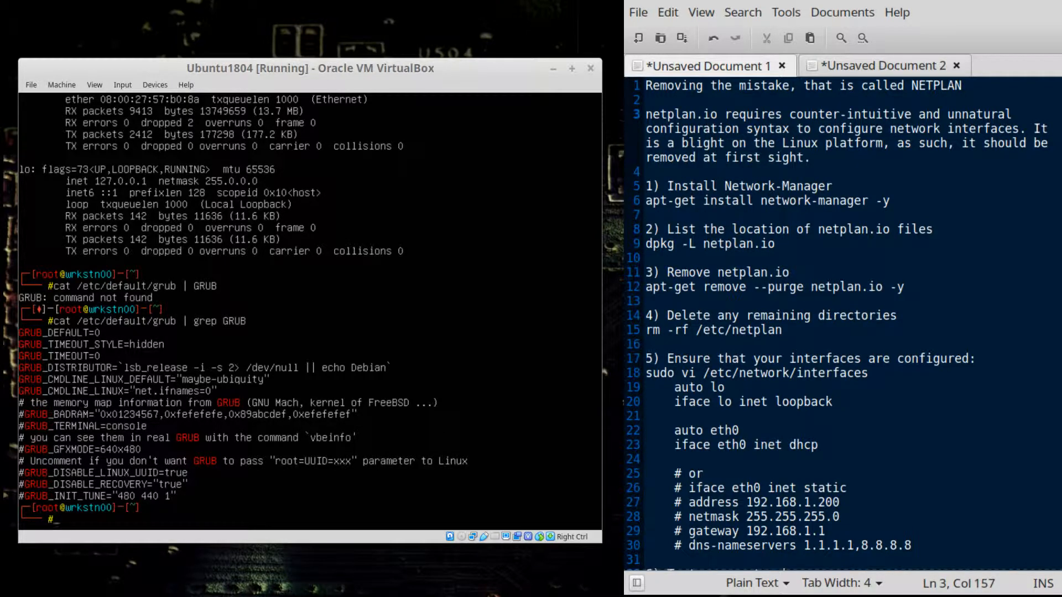
Clear the screen and run cat /etc/default/grub | grep GRUB_CMD, confirming net.ifnames=0
type("cat /etc/default/grub | grep GRUB")
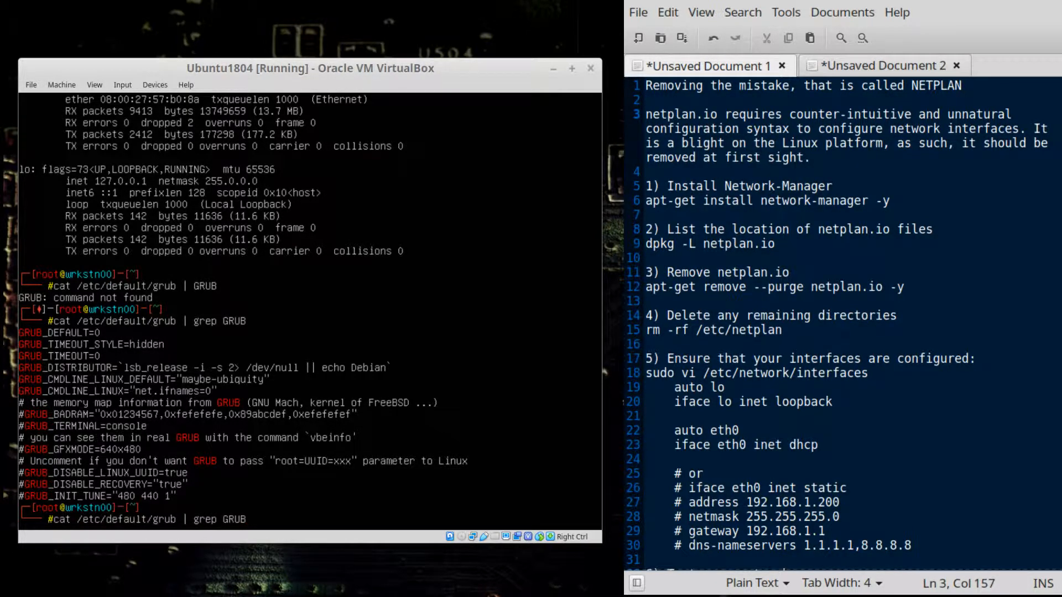
type("_CL_")
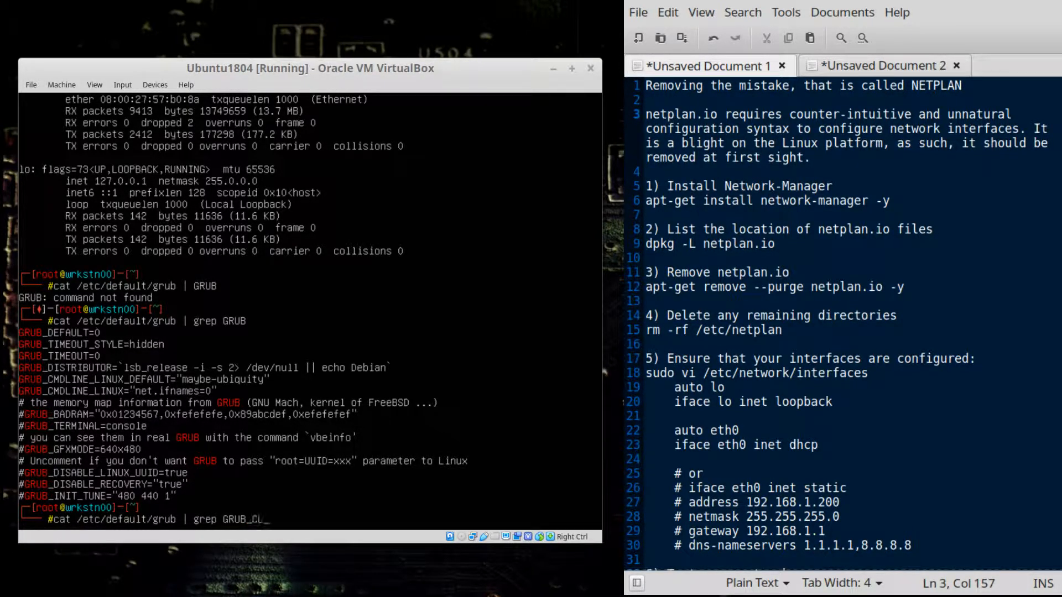
type("MD")
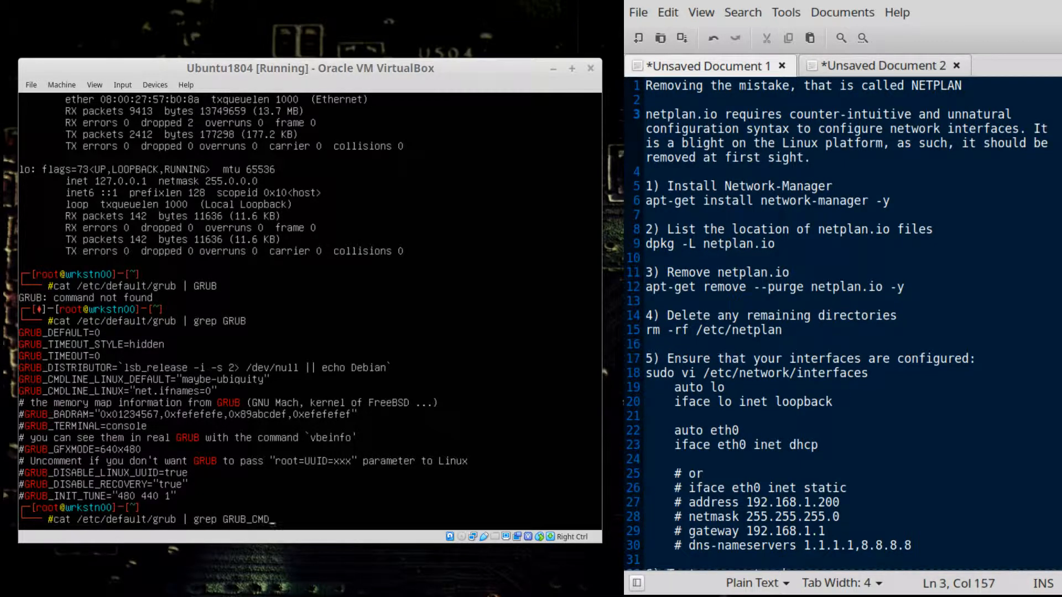
key("Return")
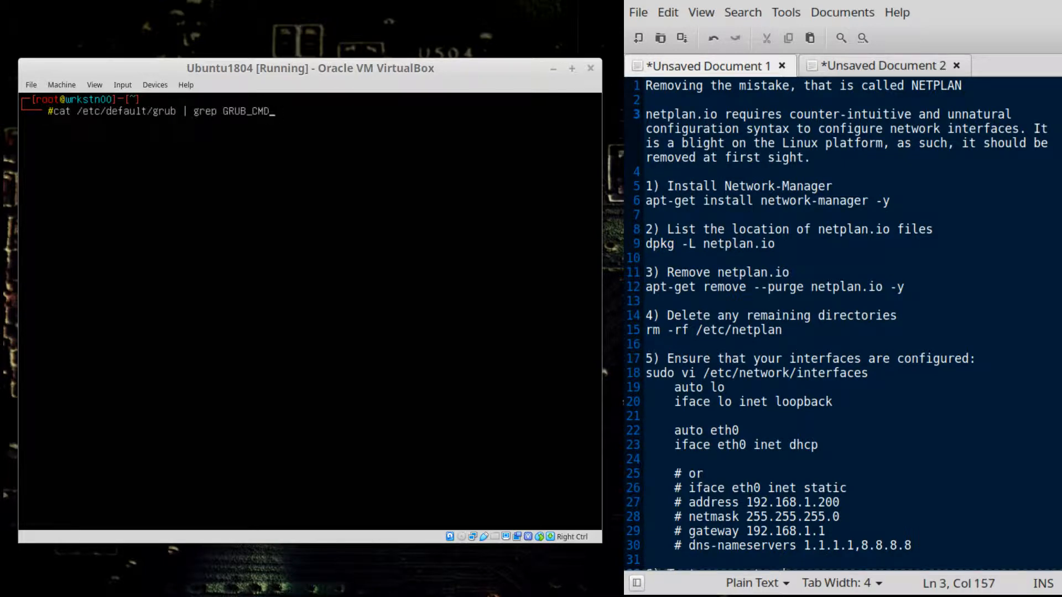
key("Return")
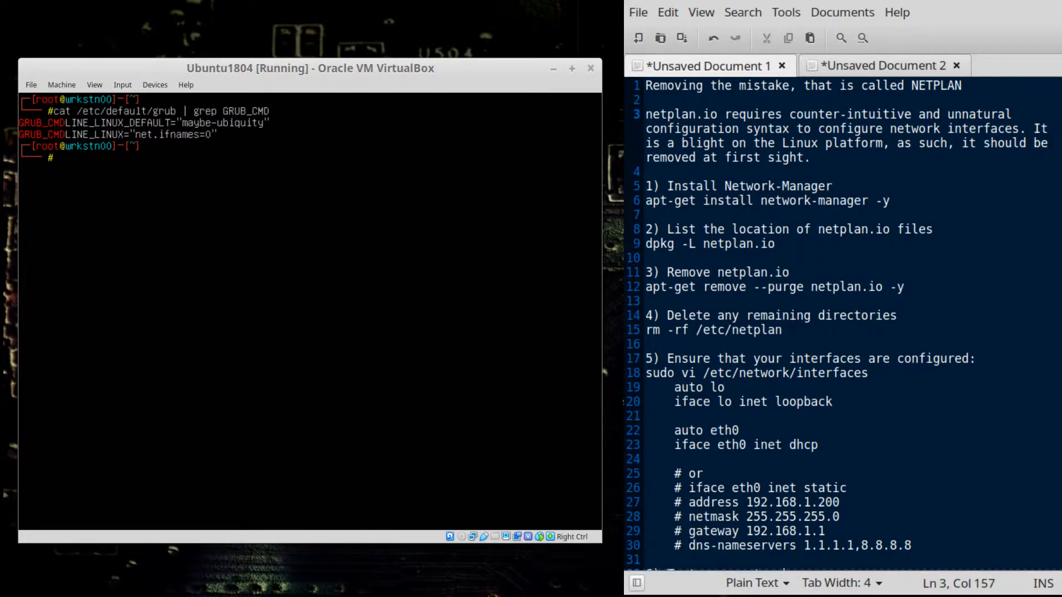
Run ifconfig, showing eth0 still at 192.168.1.119
type("ifconfig")
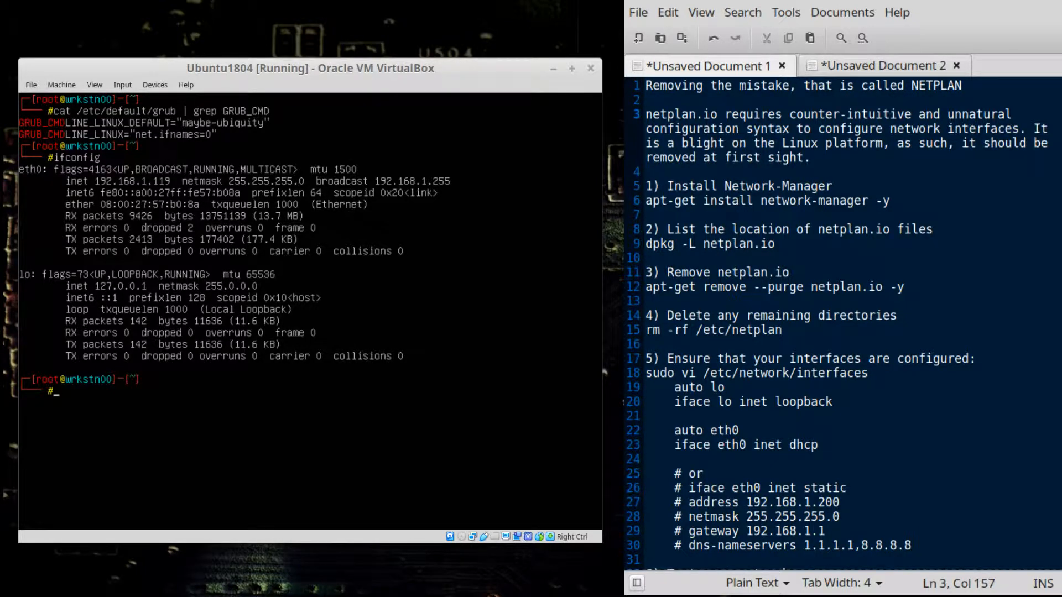
List netplan.io's installed files with dpkg -L and begin typing apt-get remove --purge
type("dpkg")
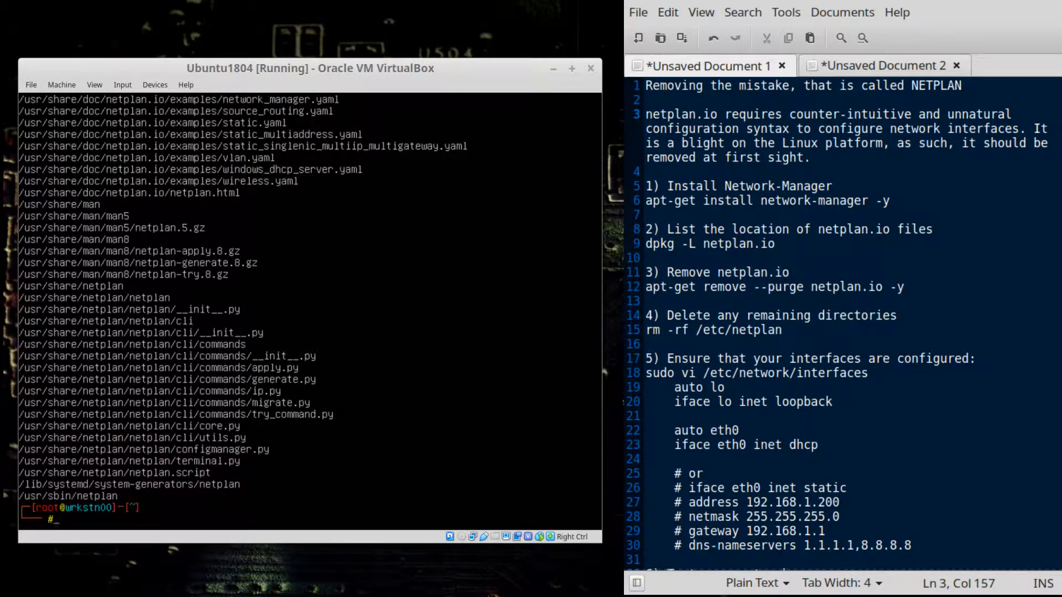
key("Return")
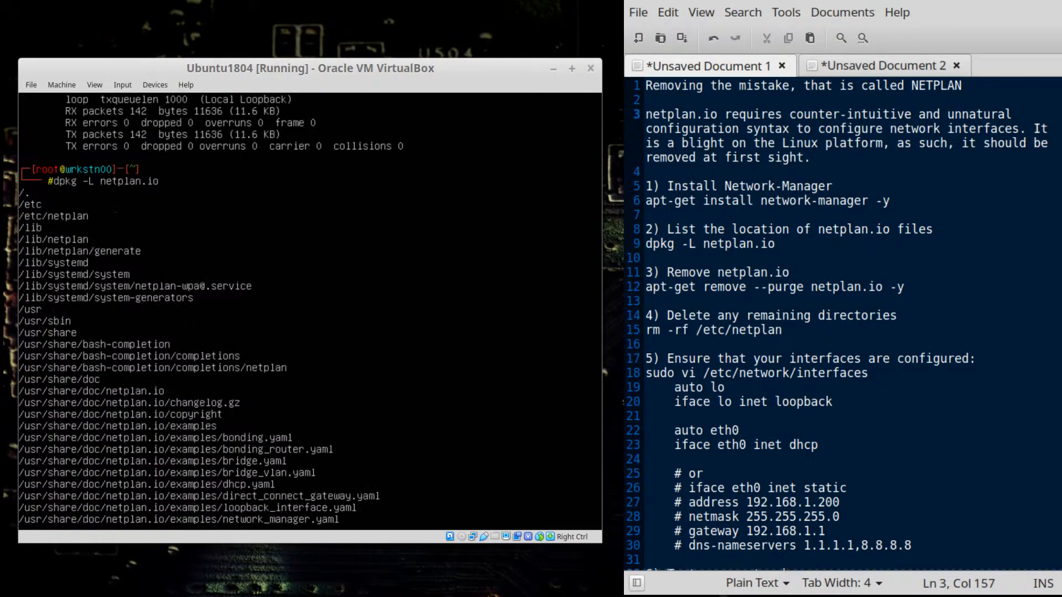
scroll("down", 3)
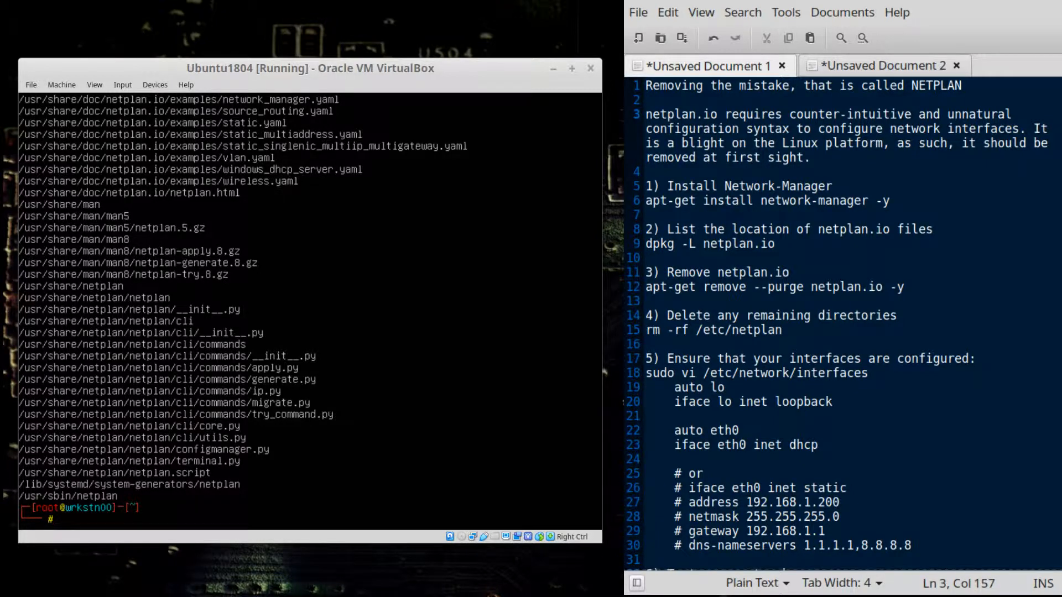
type("apt-get remove --purg")
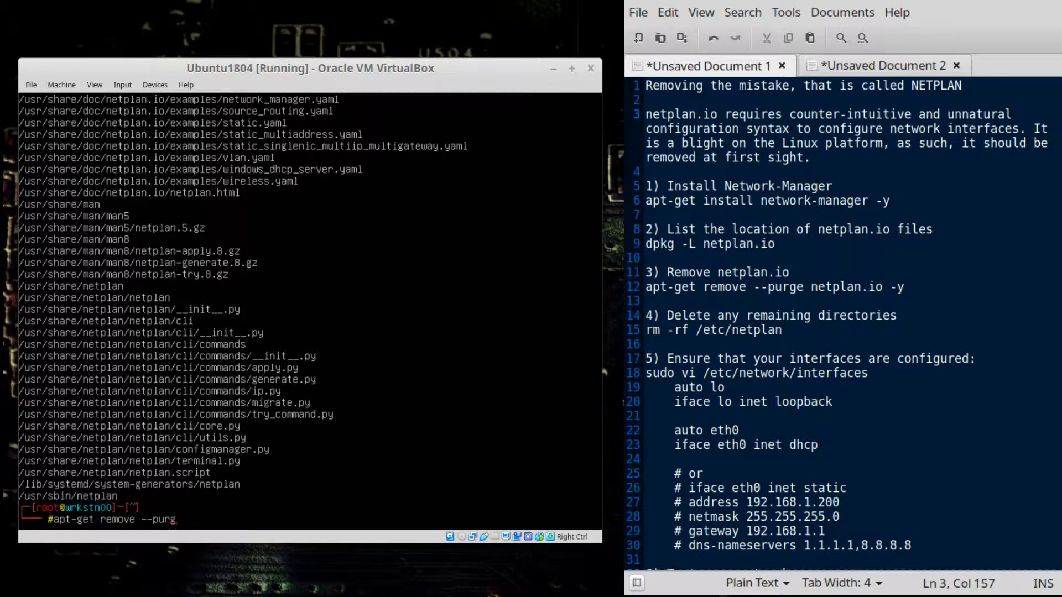
Purge netplan.io and cloud-init, delete /etc/cloud/cloud.cfg.d/ and list what remains under /etc/cloud
type("netplan.io")
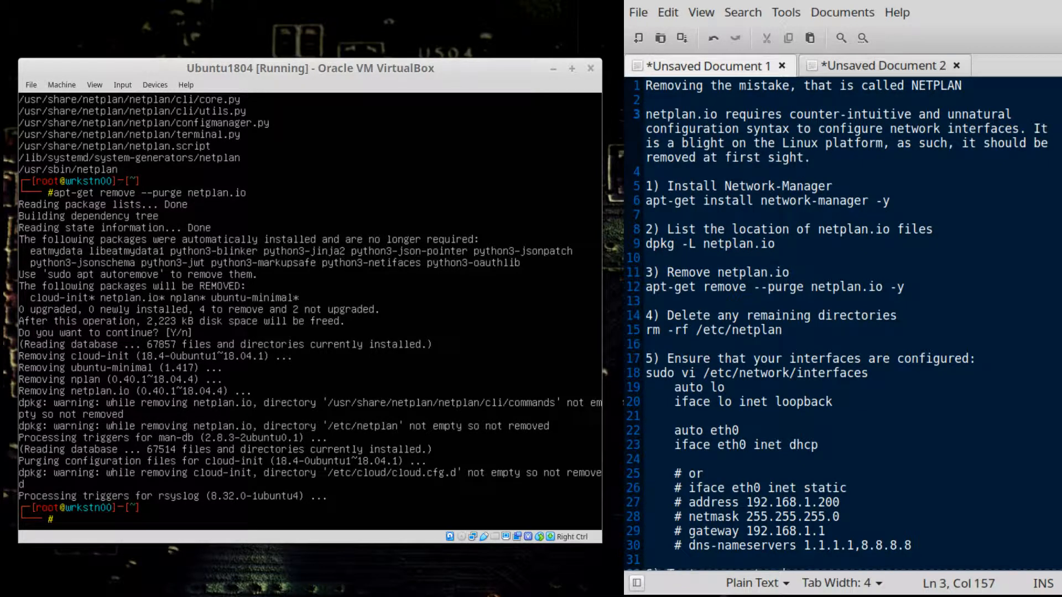
type("rm -rf /et")
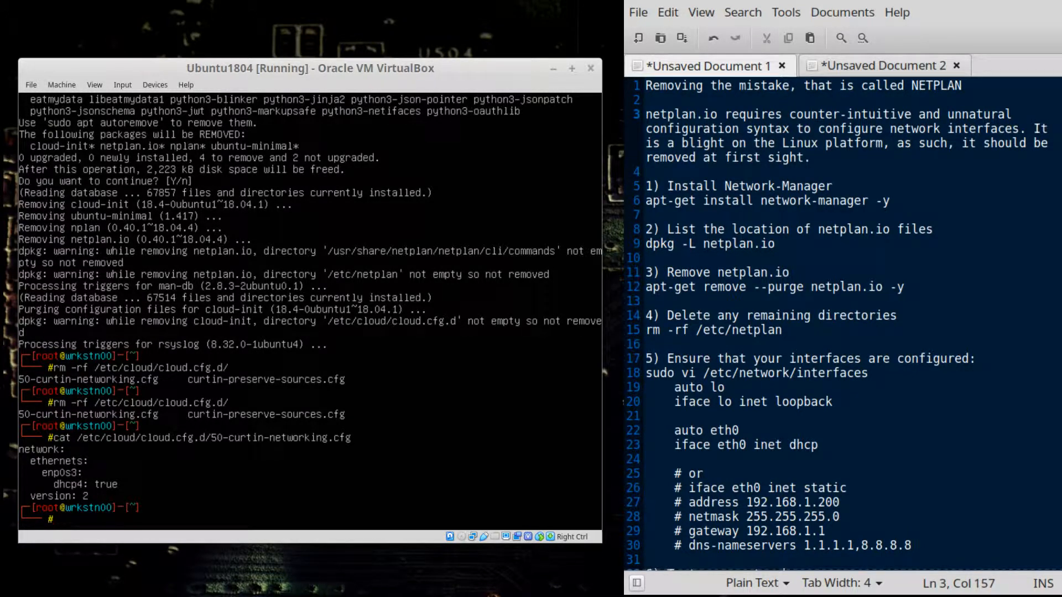
type("rm -rf /etc/cloud/cloud.cfg.d/")
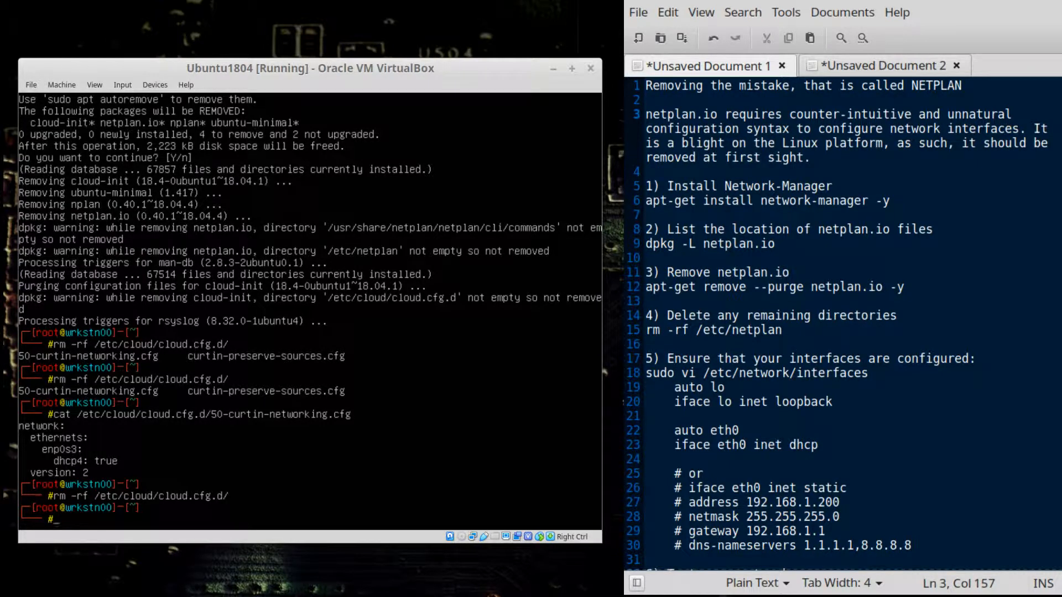
type("ll /etc/cloud/")
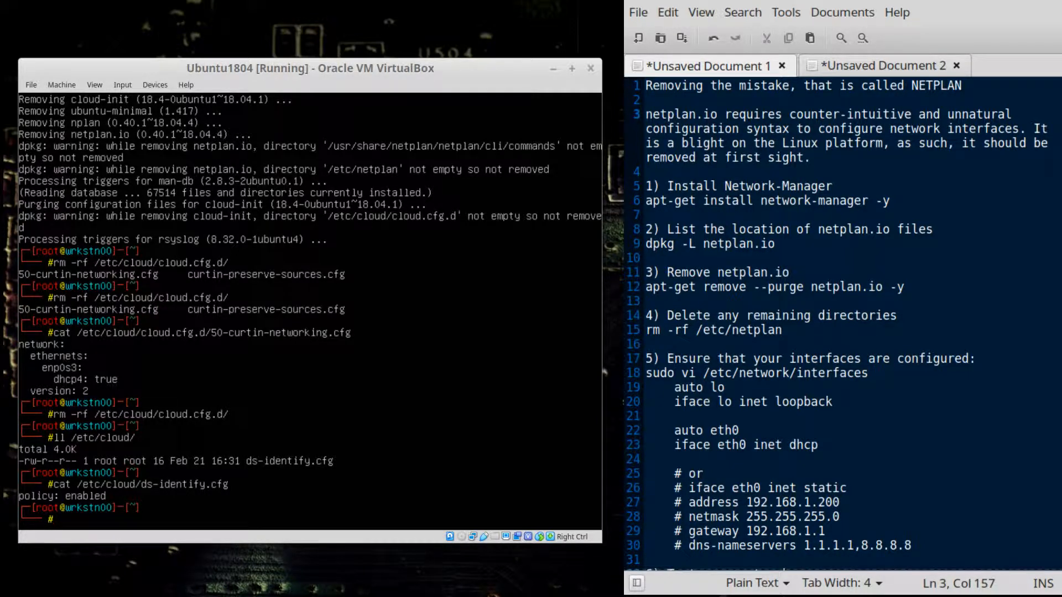
Remove the leftover /usr/share/netplan directory with rm -rf
type("rm -r")
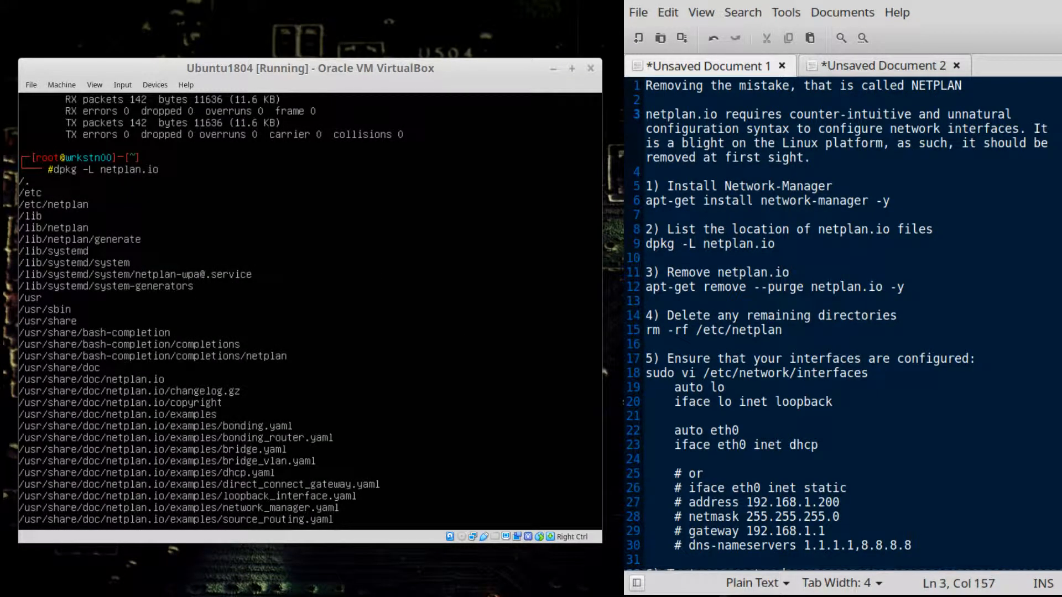
scroll("down", 3)
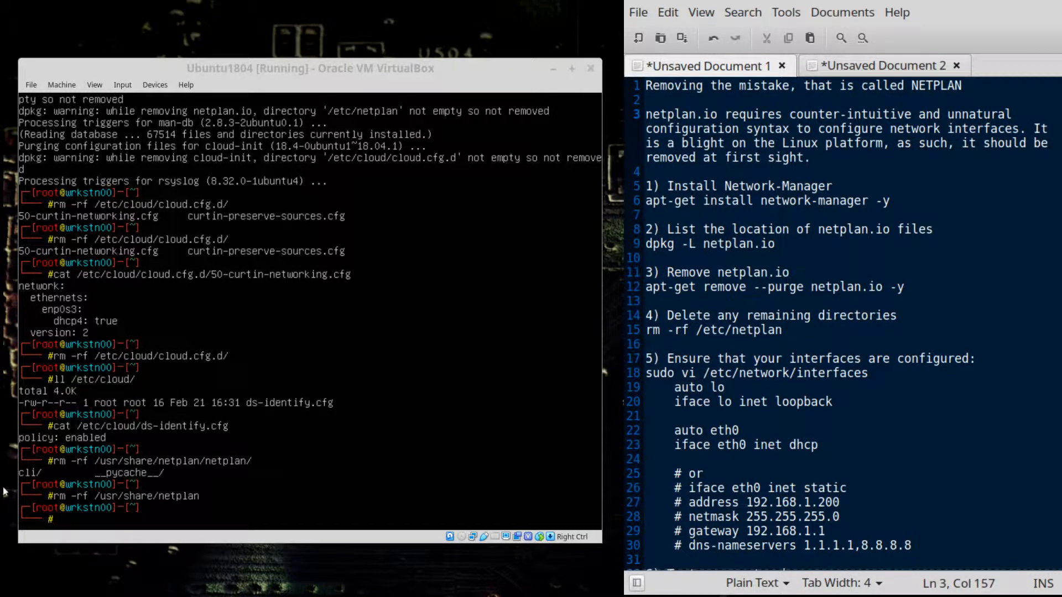
Install ifupdown via apt-get and open /etc/network/interfaces in vi
type("v")
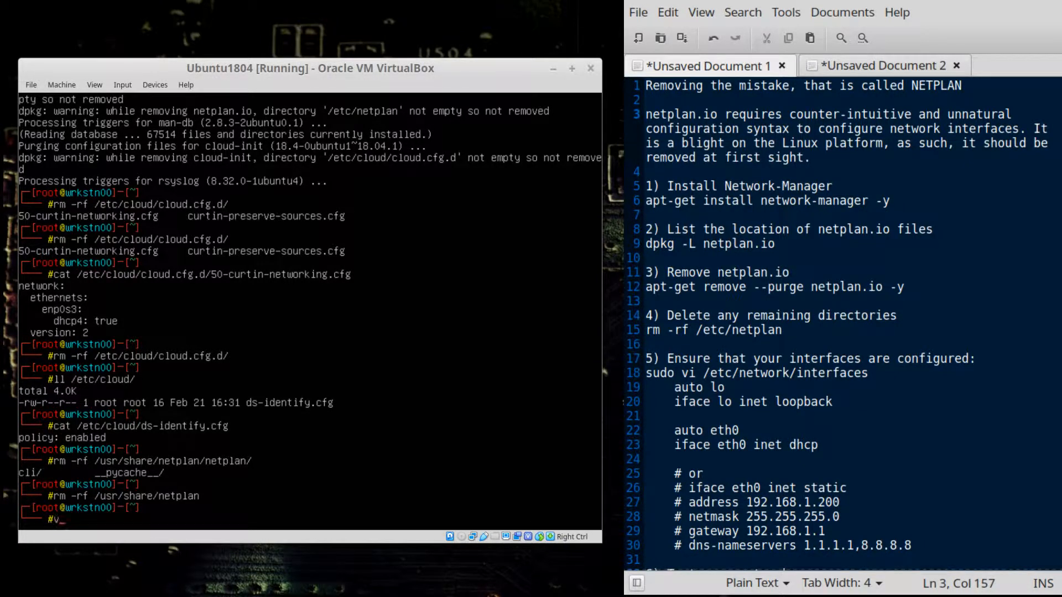
type("i /etc/net")
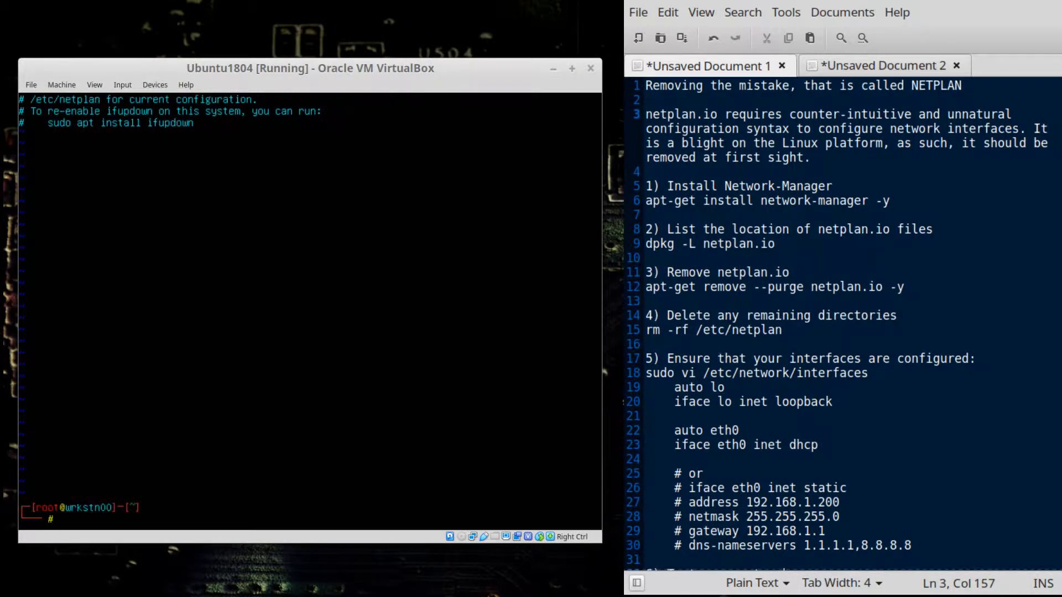
type("apt-get install i")
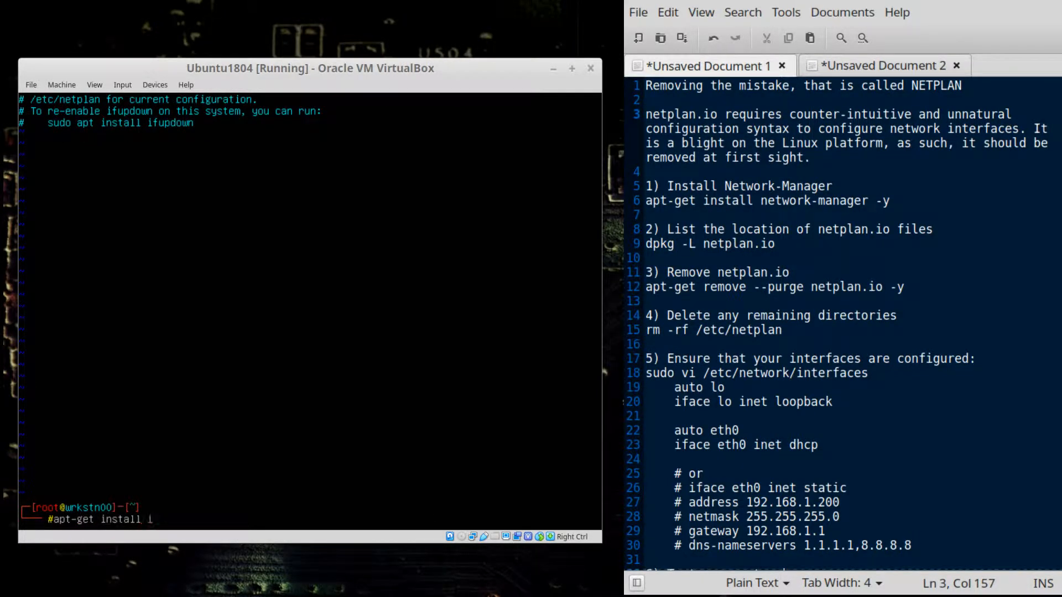
type("fu")
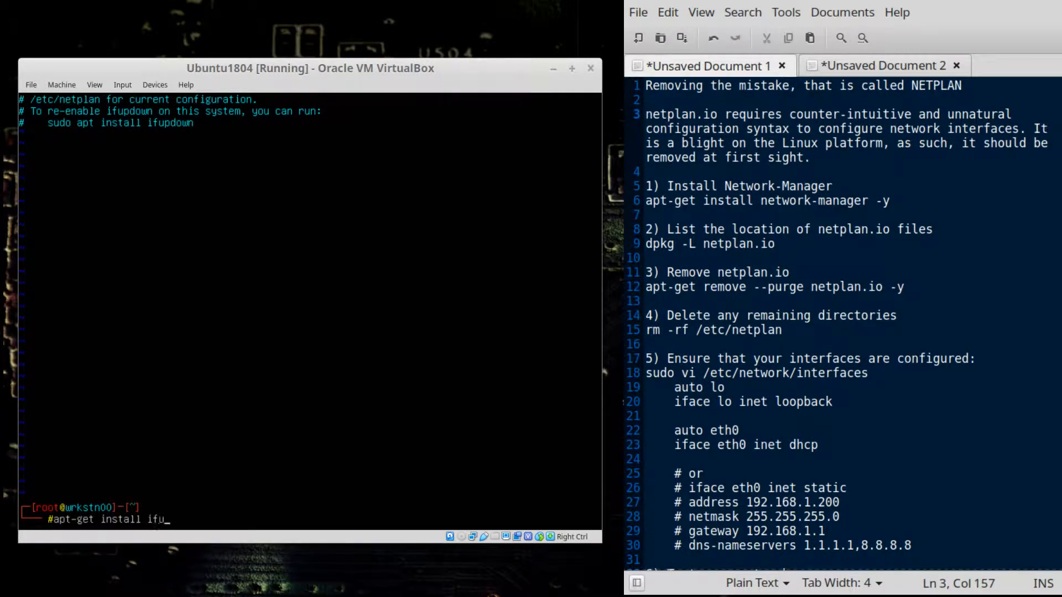
key("Return")
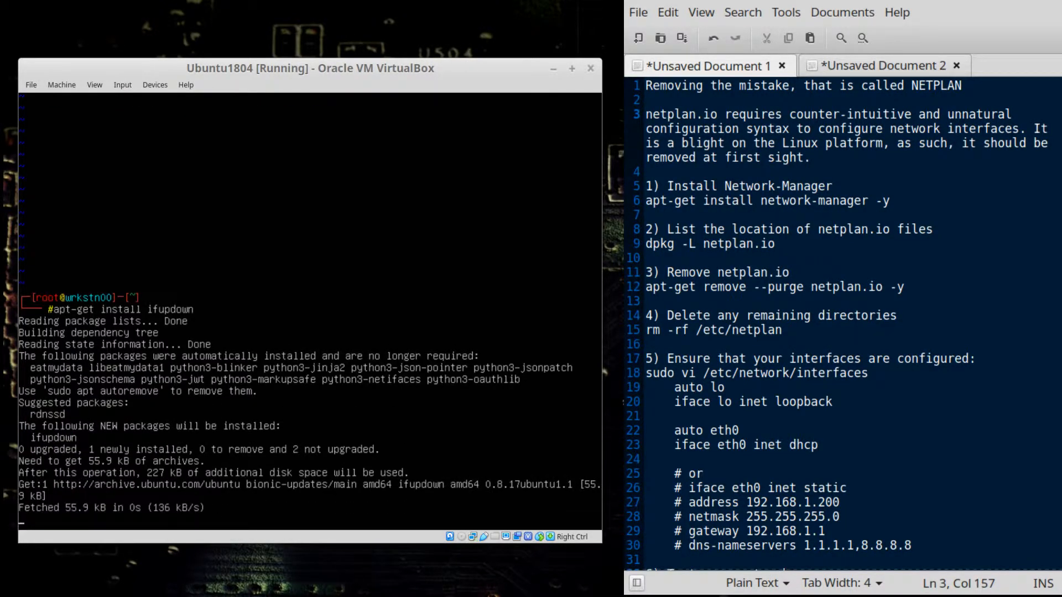
key("Return")
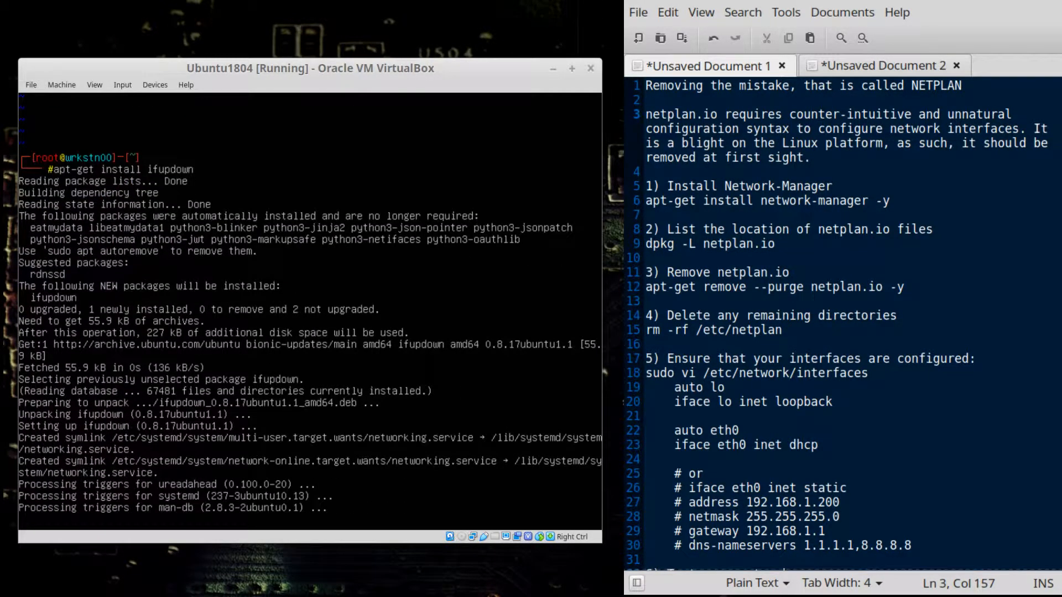
type("vi /etc/network/interfaces")
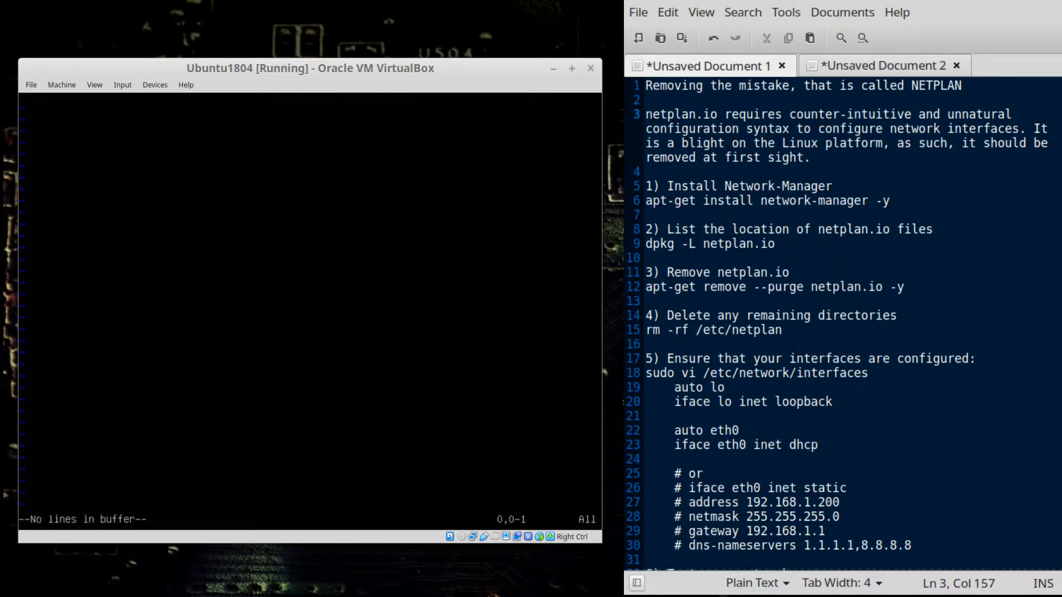
Enter insert mode and write the auto lo / iface lo inet loopback stanza
key("i")
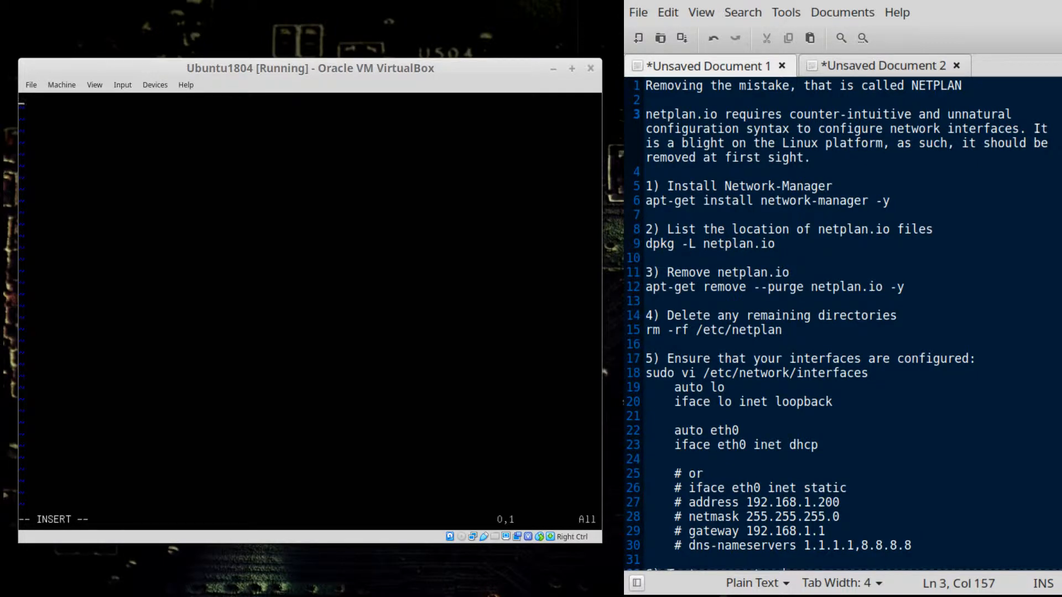
type("auto lo")
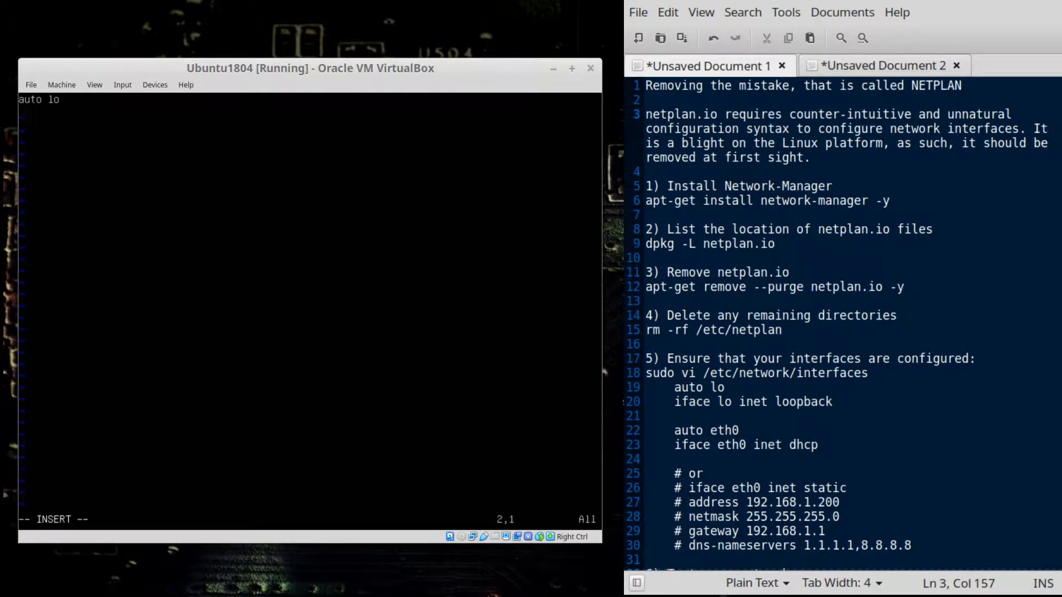
type("if")
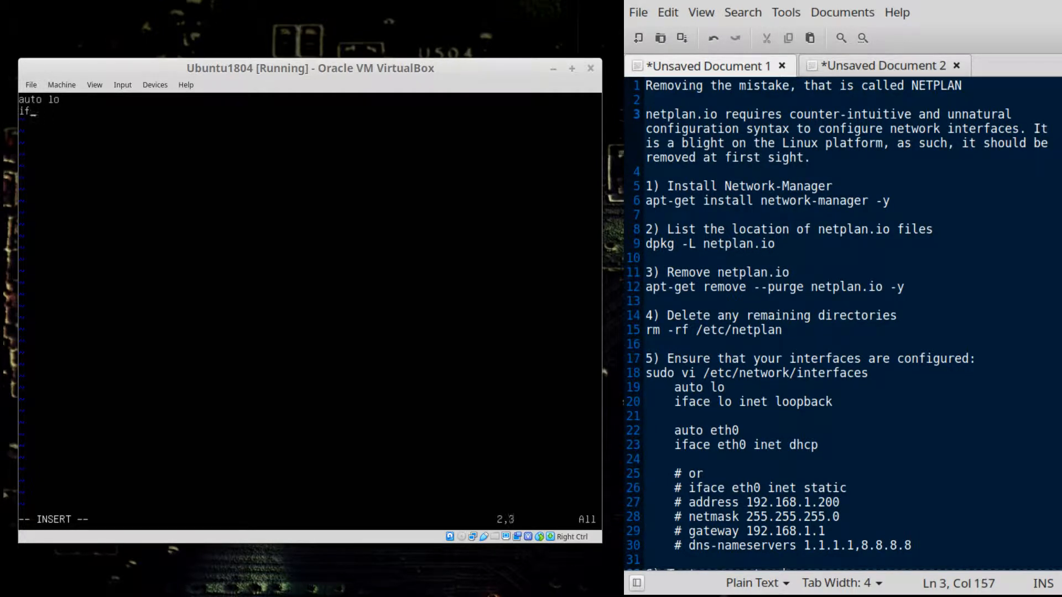
type("face lo inet")
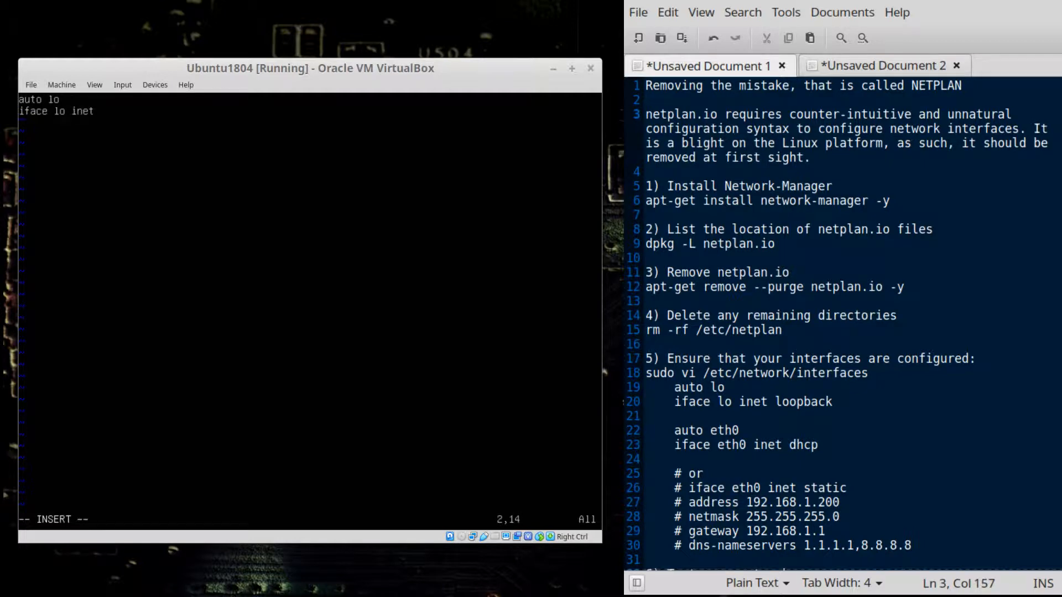
type("loopback")
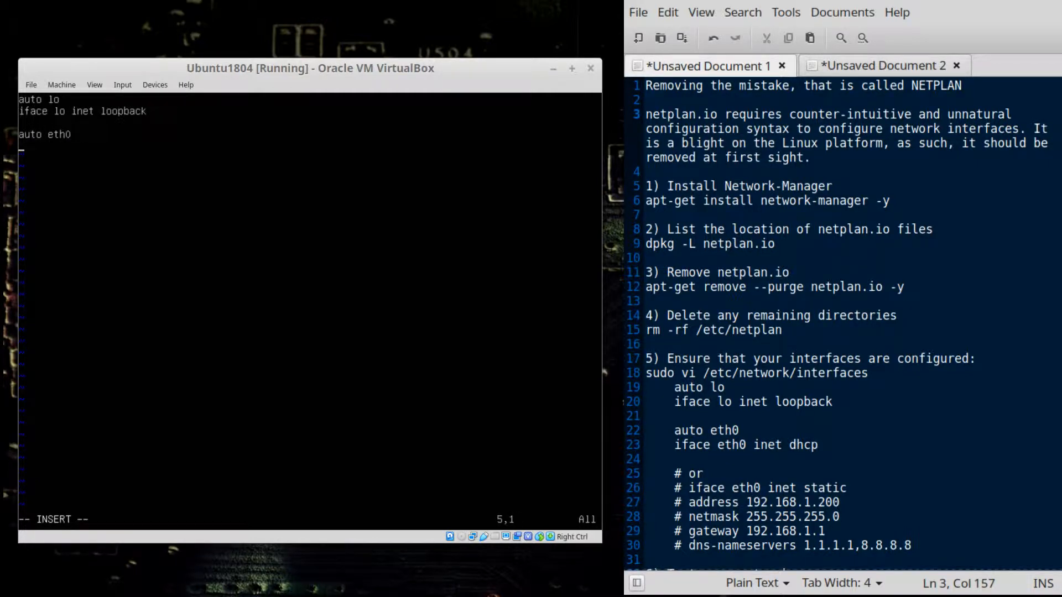
Add the auto eth0 / iface eth0 inet dhcp stanza, correcting a stray character
type("enp3s0")
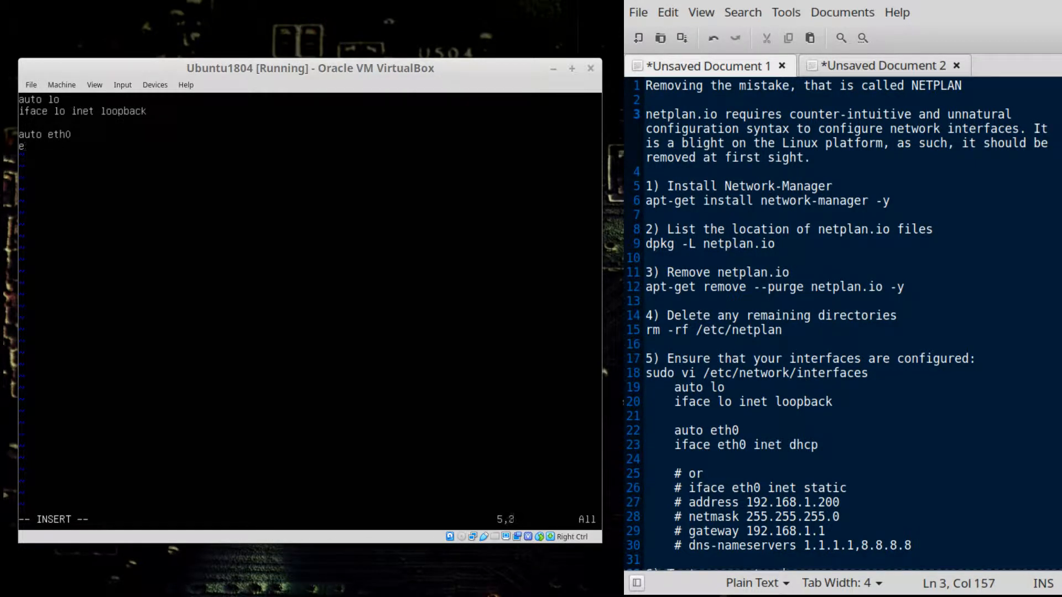
key("BackSpace")
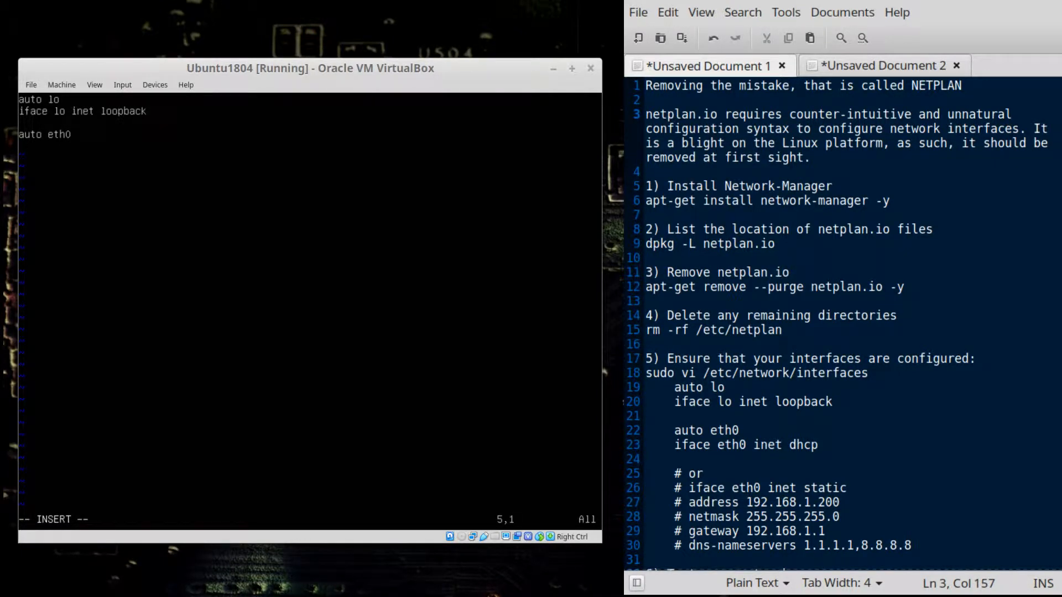
type("ifa")
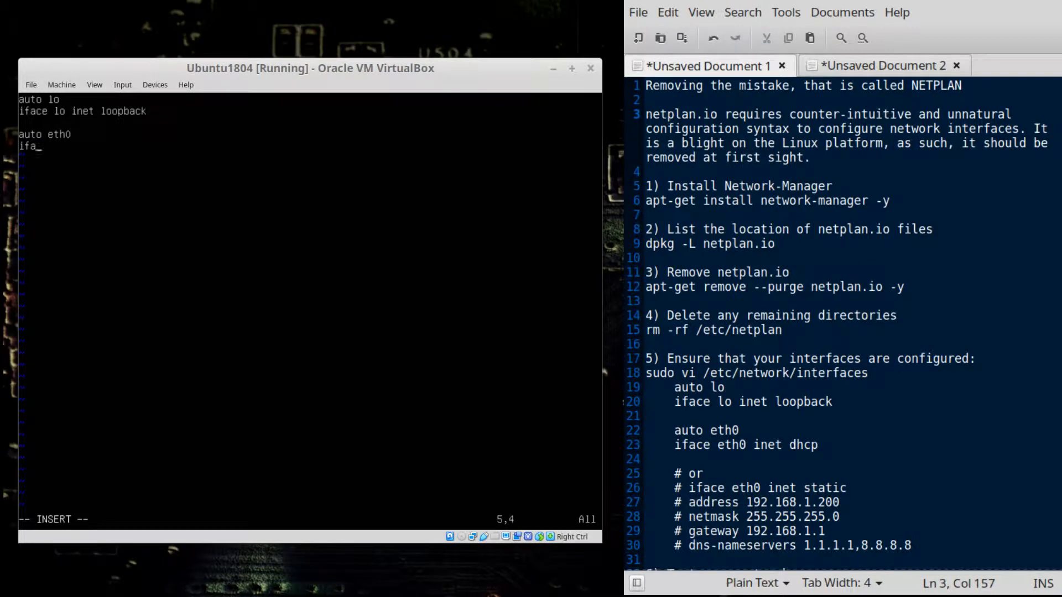
type("ce eth0 i")
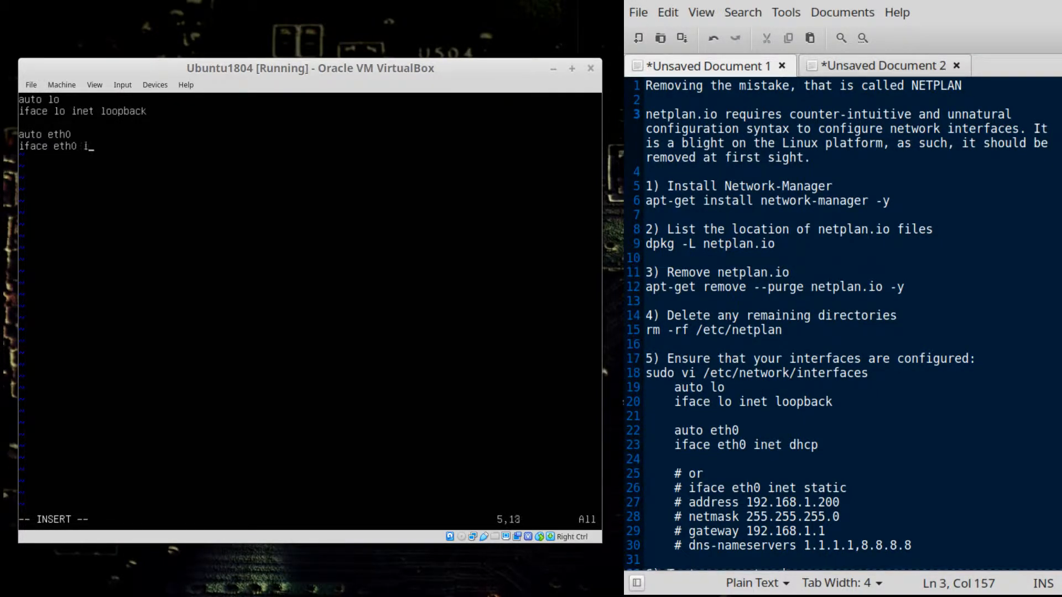
type("net dhcp")
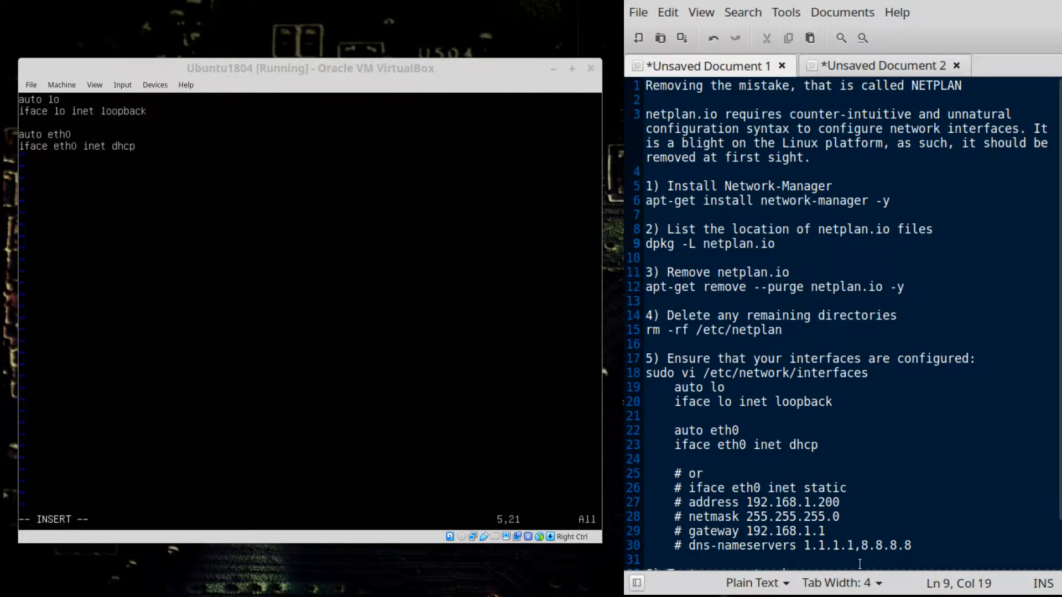
Review the commented static address block in the notes while the saved interfaces file returns to the root prompt
left_click_drag(675, 445, 910, 546)
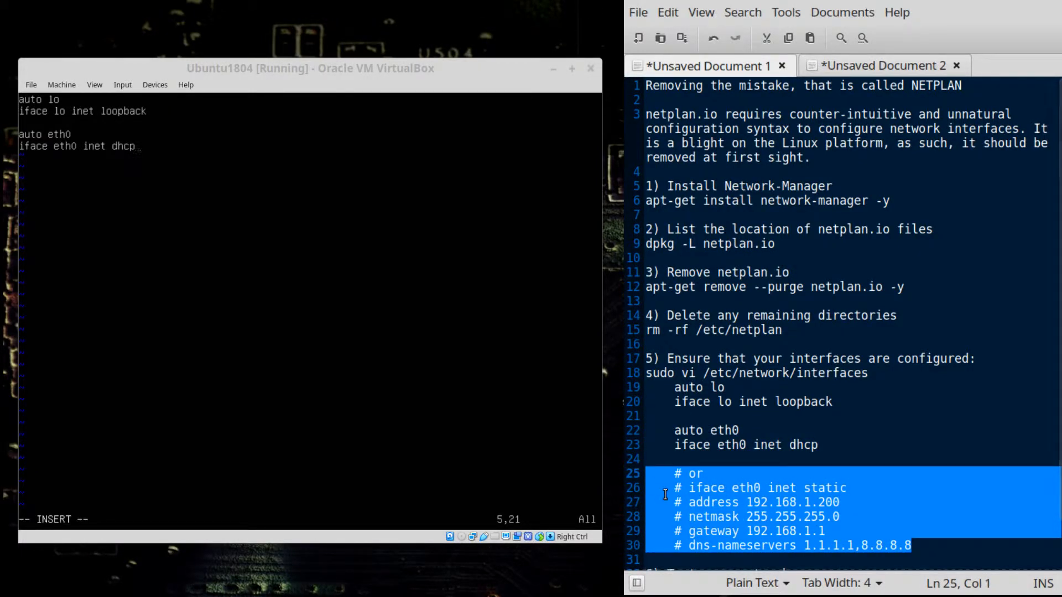
left_click(829, 531)
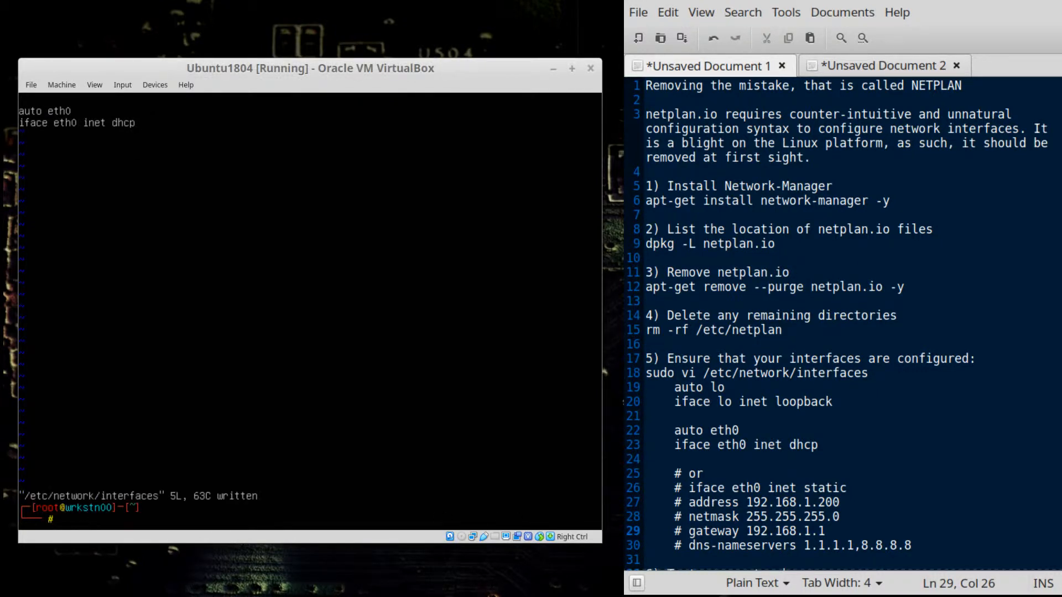
Cycle eth0 with ifconfig eth0 down then up, and check it reports 192.168.1.119
type("/etc/init.")
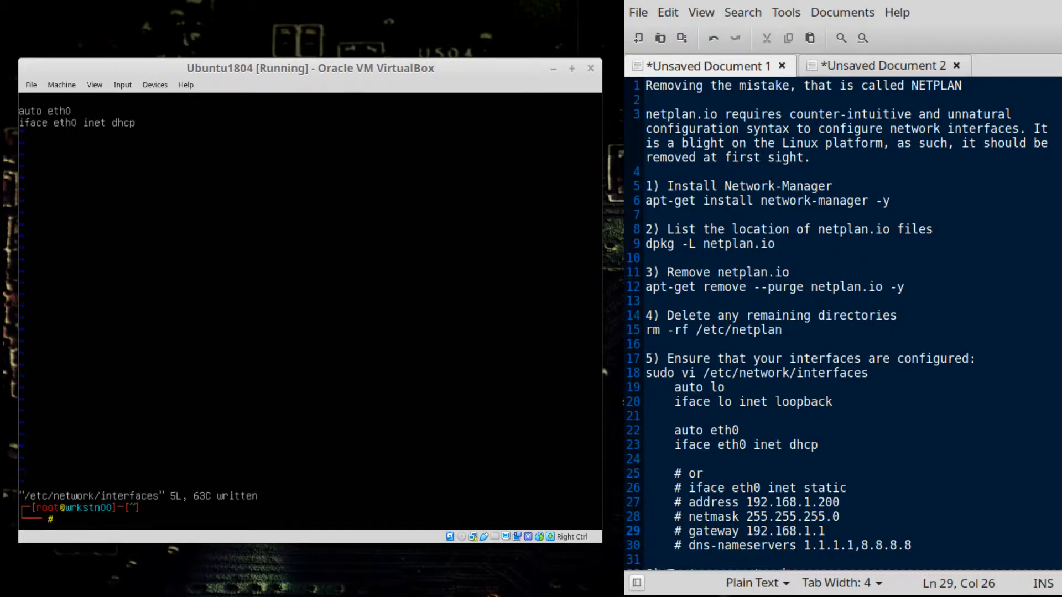
type("ifconfig eth0 down")
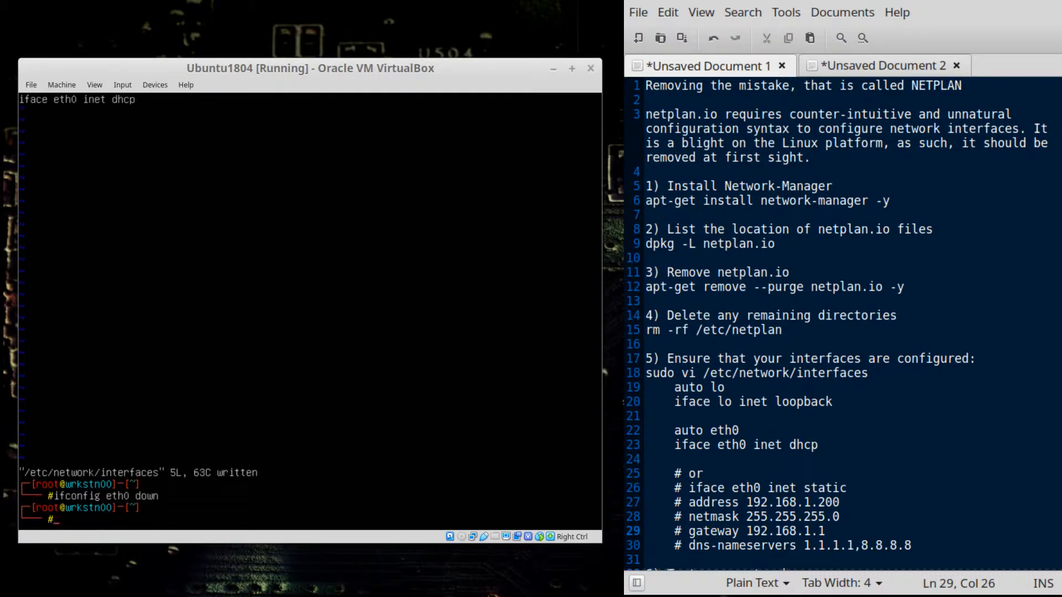
type("ifconfig eth0")
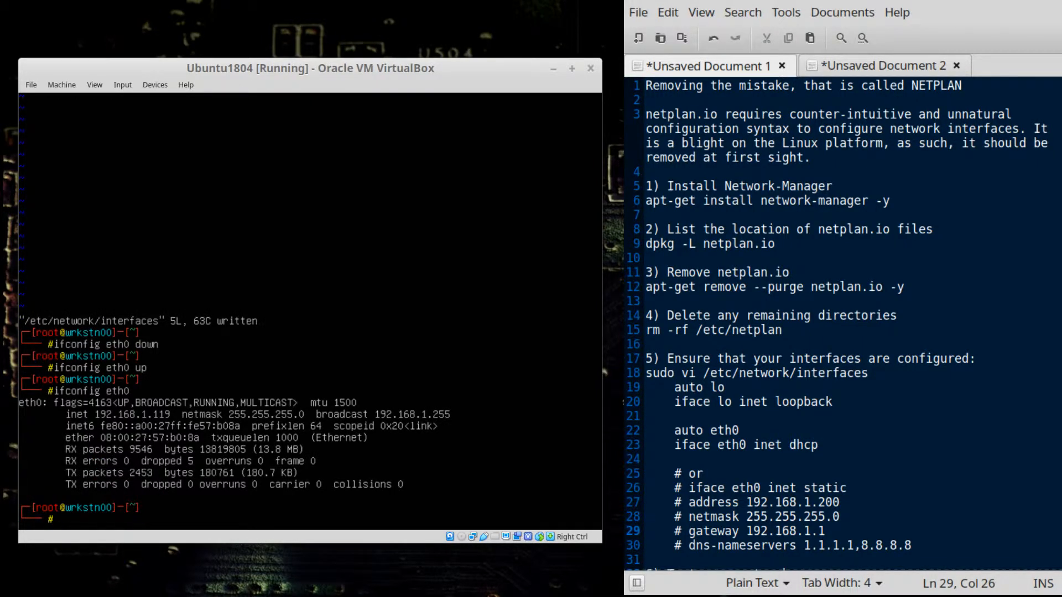
Run /etc/init.d/network-manager restart as root in the guest
type("/etc/initl.")
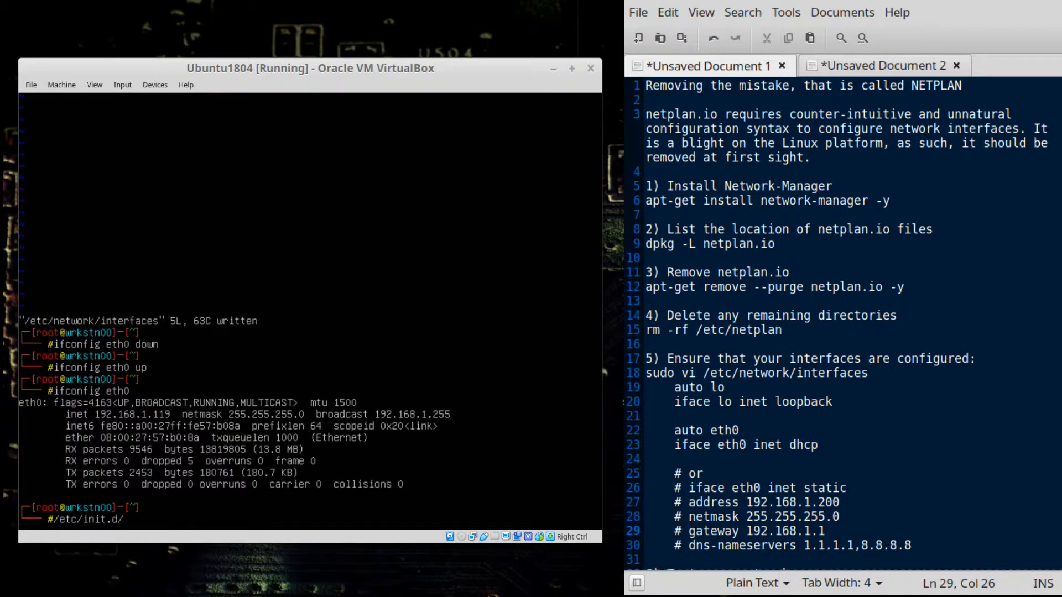
type("network-manager")
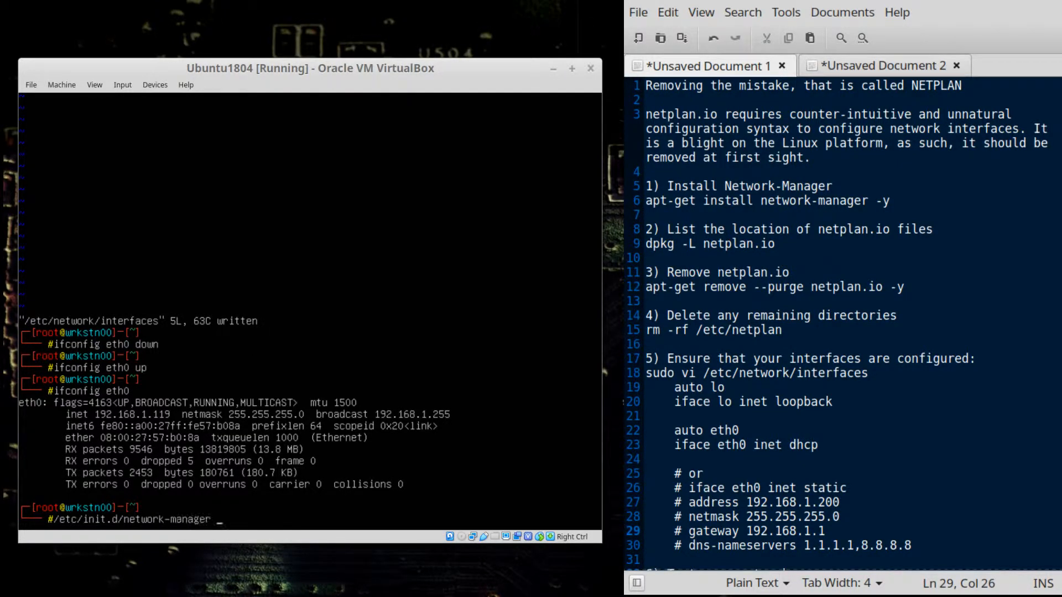
type("restart")
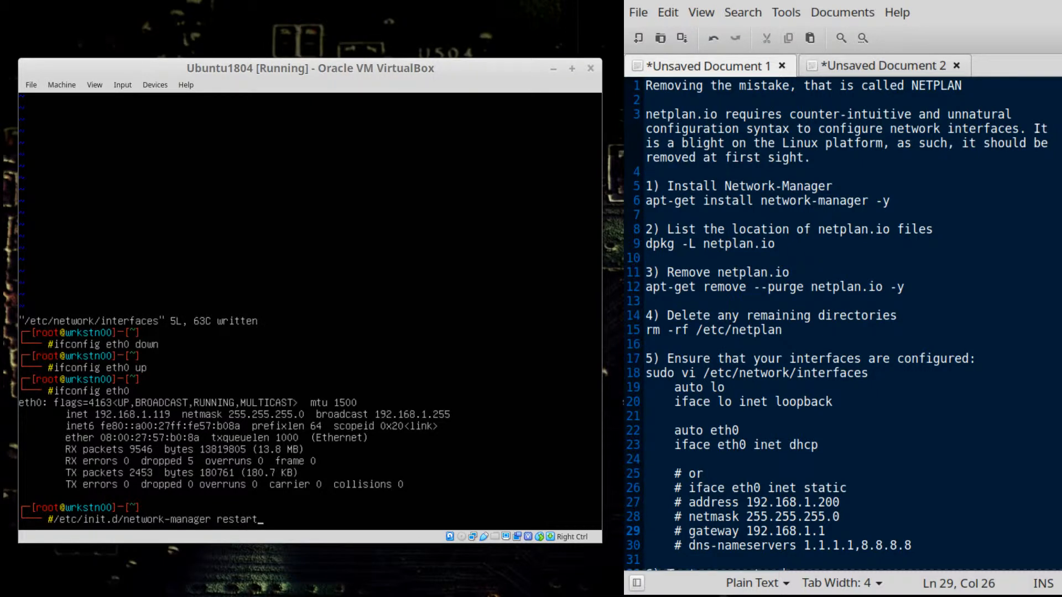
key("Return")
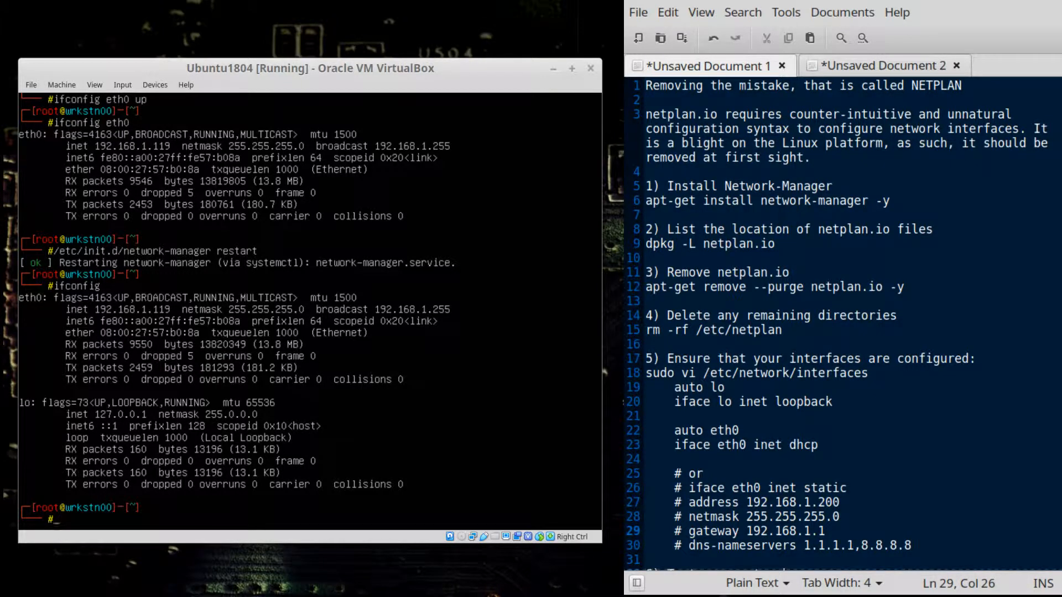
Reboot the guest from the root shell and wait for the wrkstn00 login prompt
type("re")
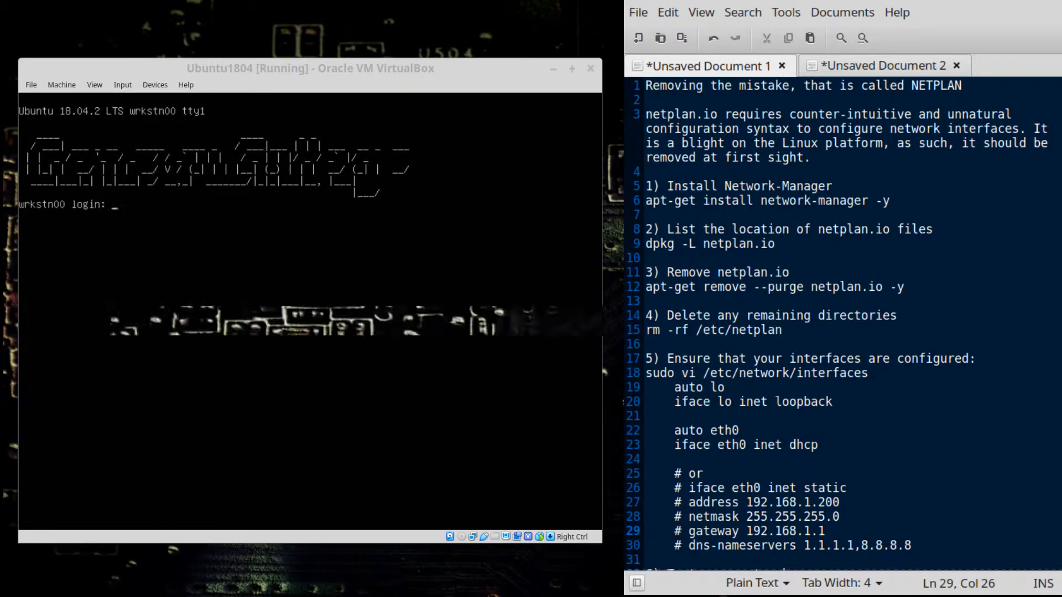
Log in as student, escalate with sudo -s, and run ifconfig showing eth0 at 192.168.1.119
type("student")
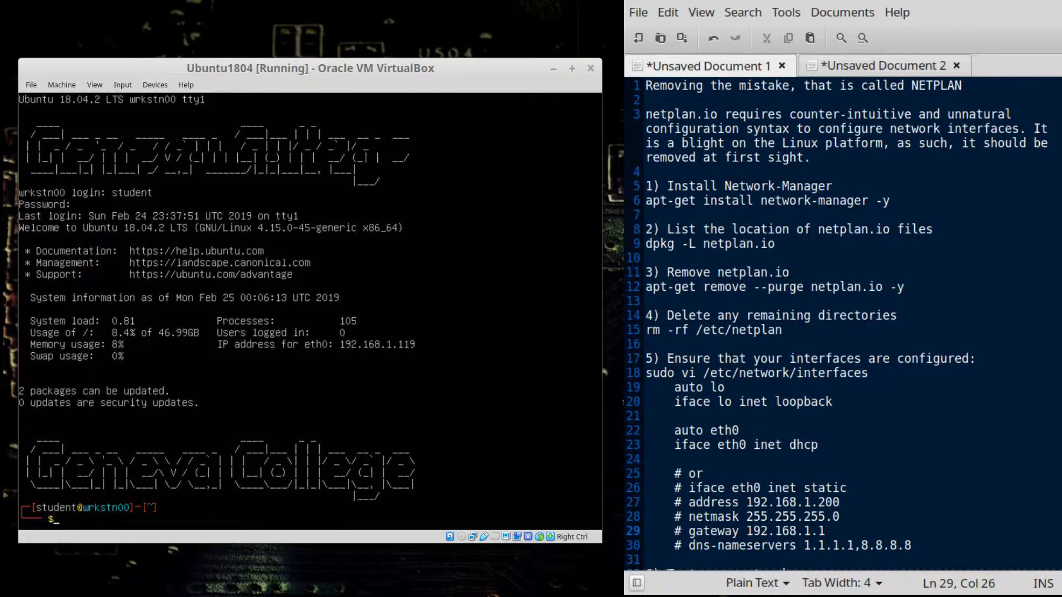
type("sudo -s")
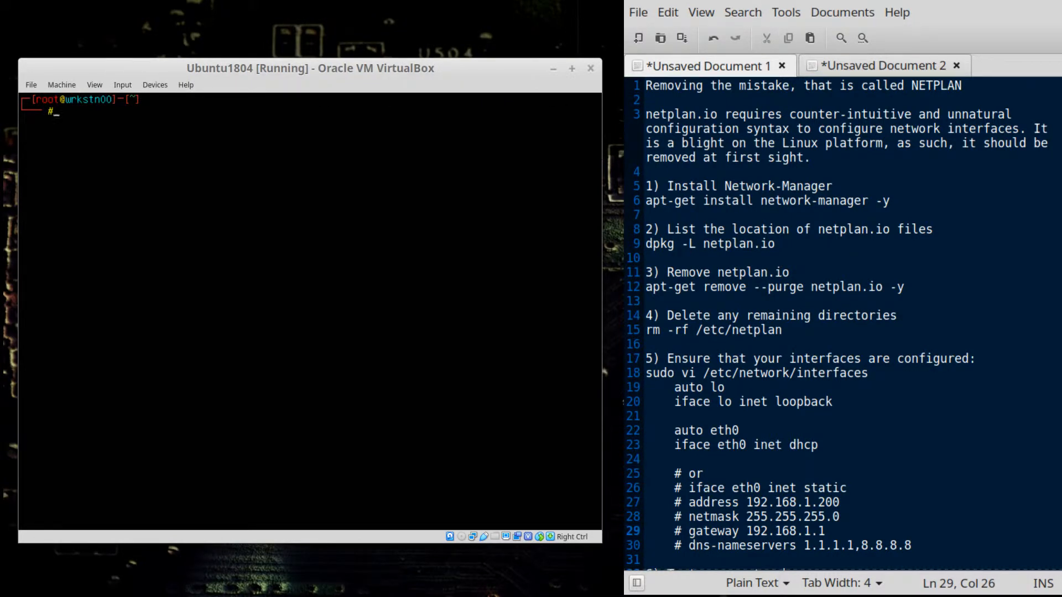
type("ifconfig")
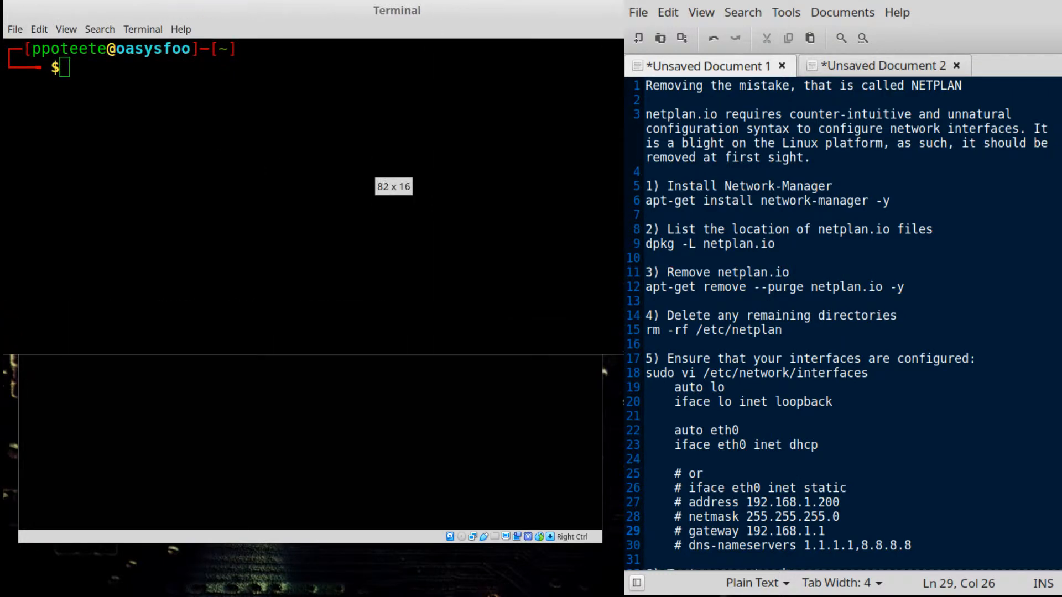
type("s")
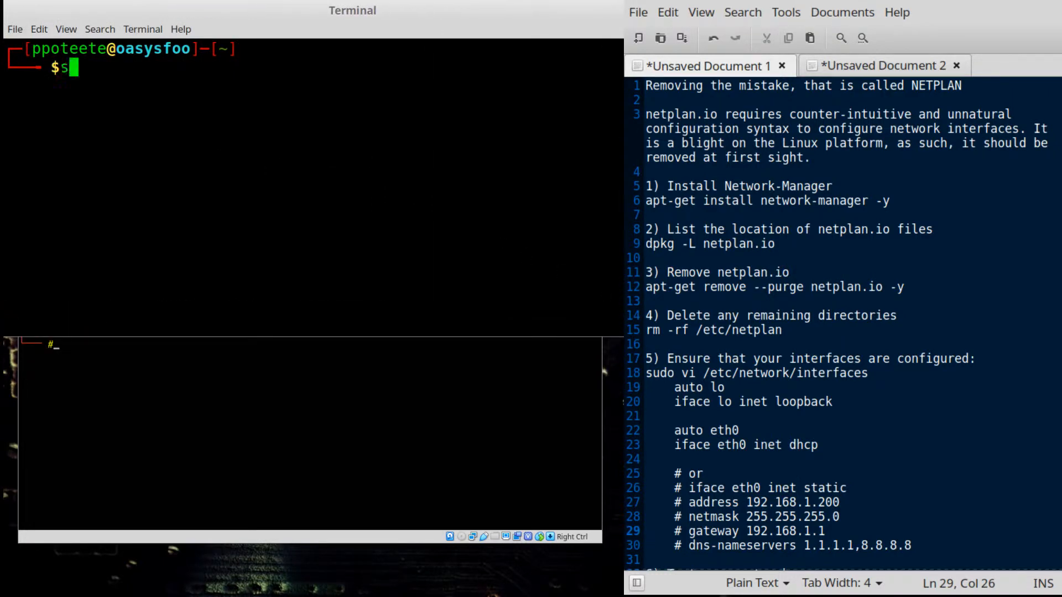
type("sh student@19")
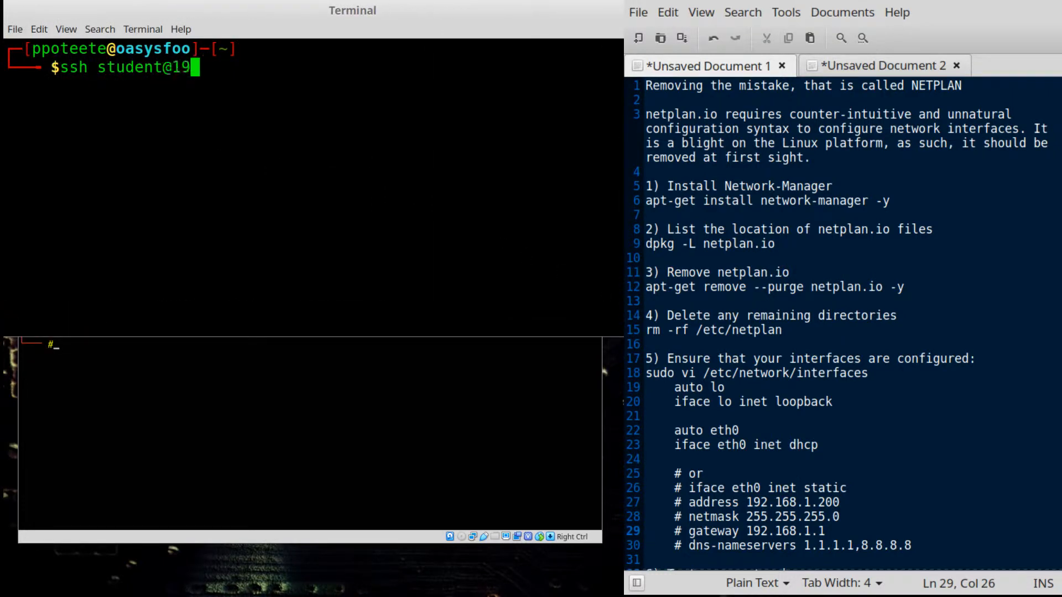
type("2.168.1.1")
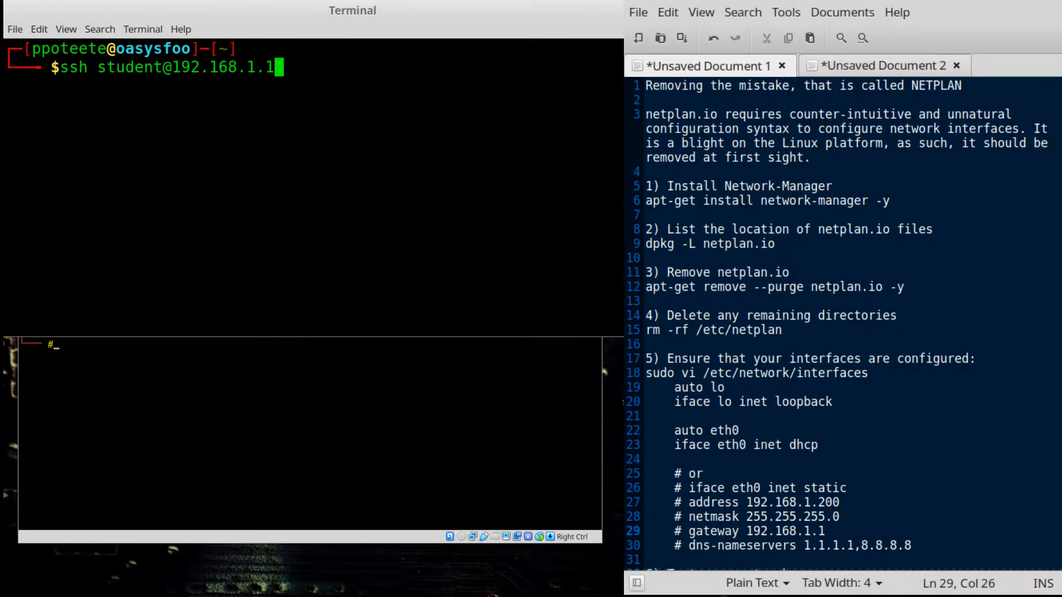
type("yes")
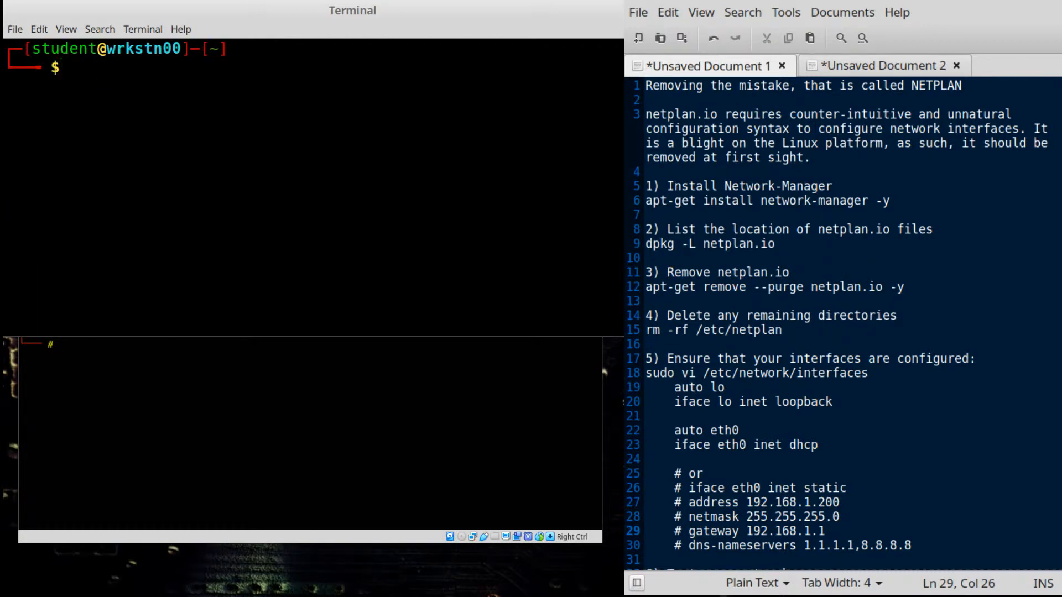
type("sudo -s")
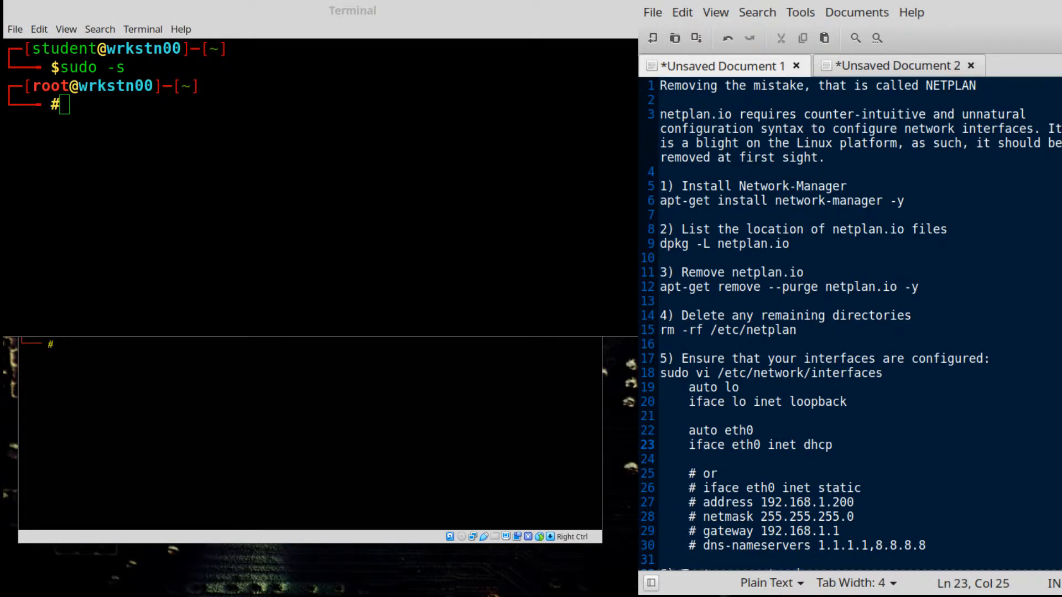
Edit /etc/network/interfaces in vi and add the static eth0 block for 192.168.1.200
type("vi")
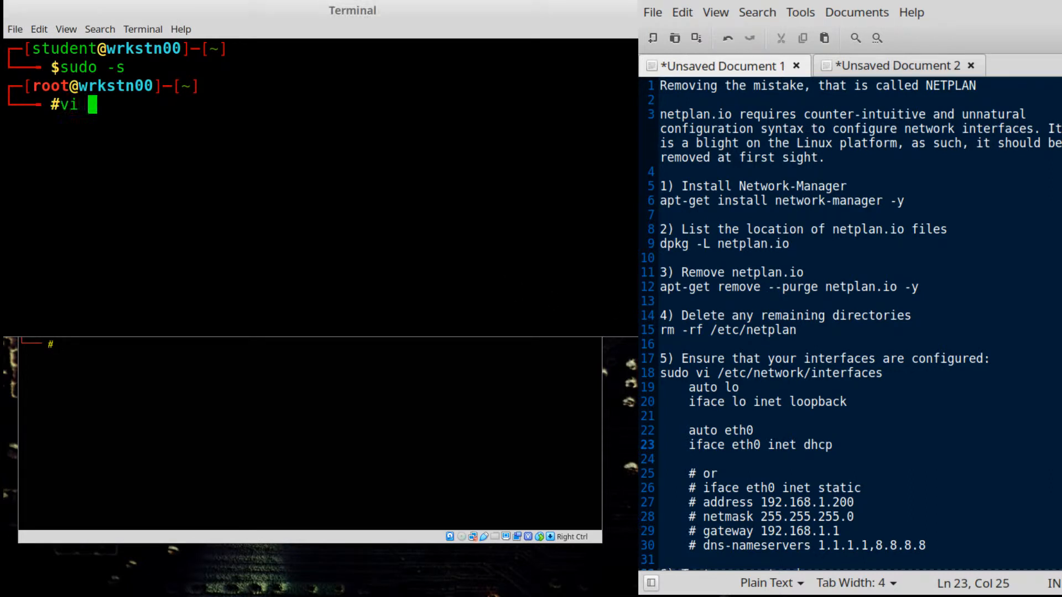
type("/etc/network")
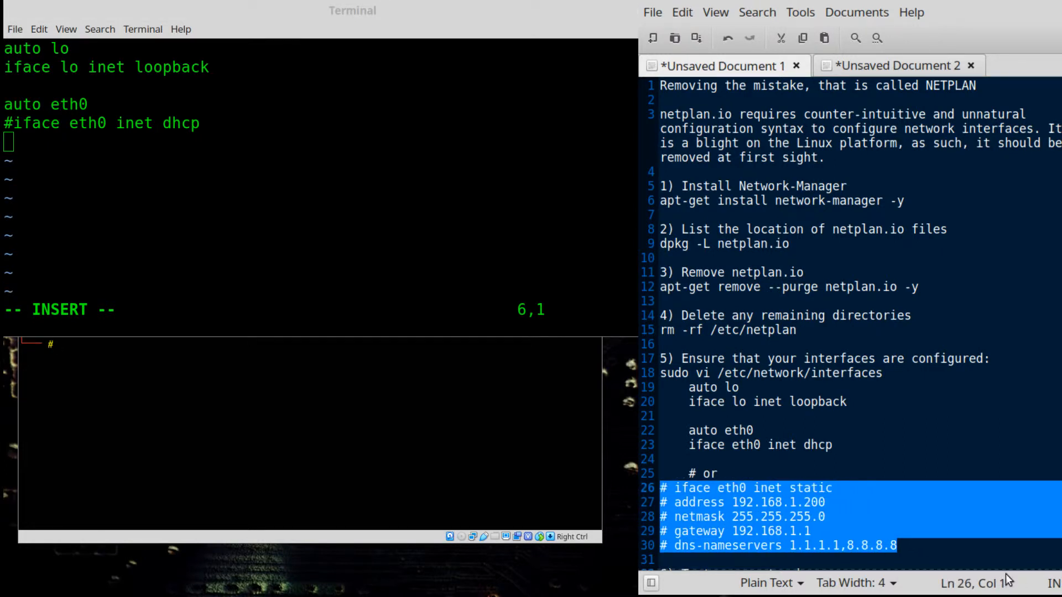
type("# iface eth0 inet static")
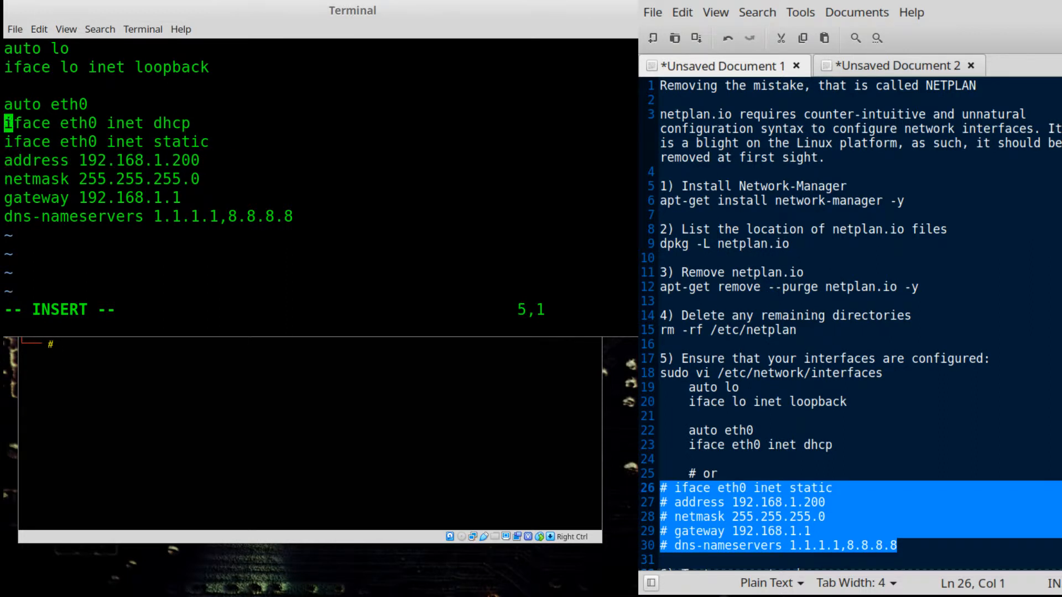
Comment out the eth0 dhcp line with ### and save the file with :wq
key("l")
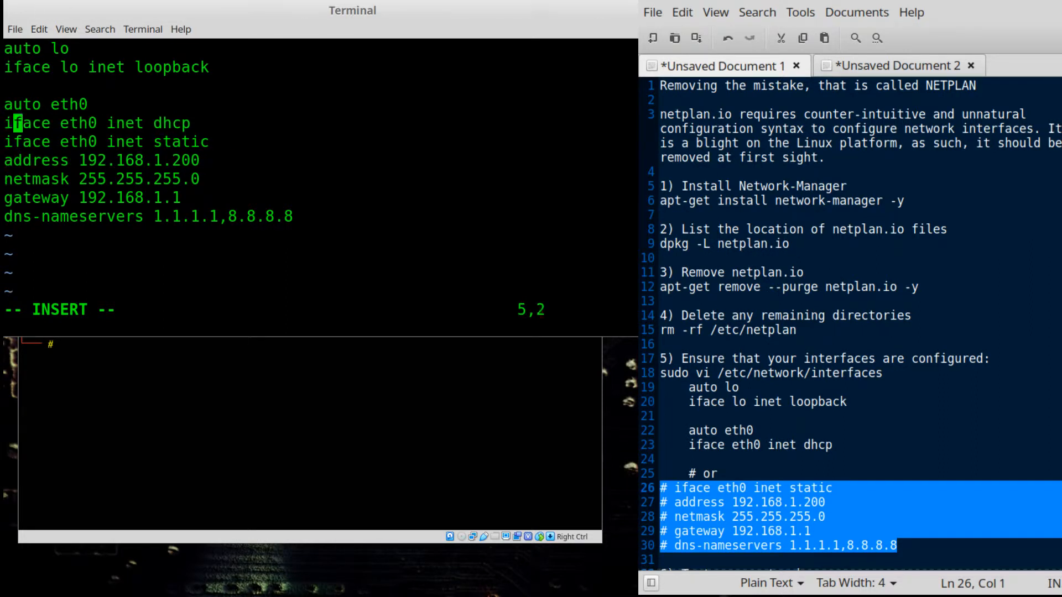
type("$")
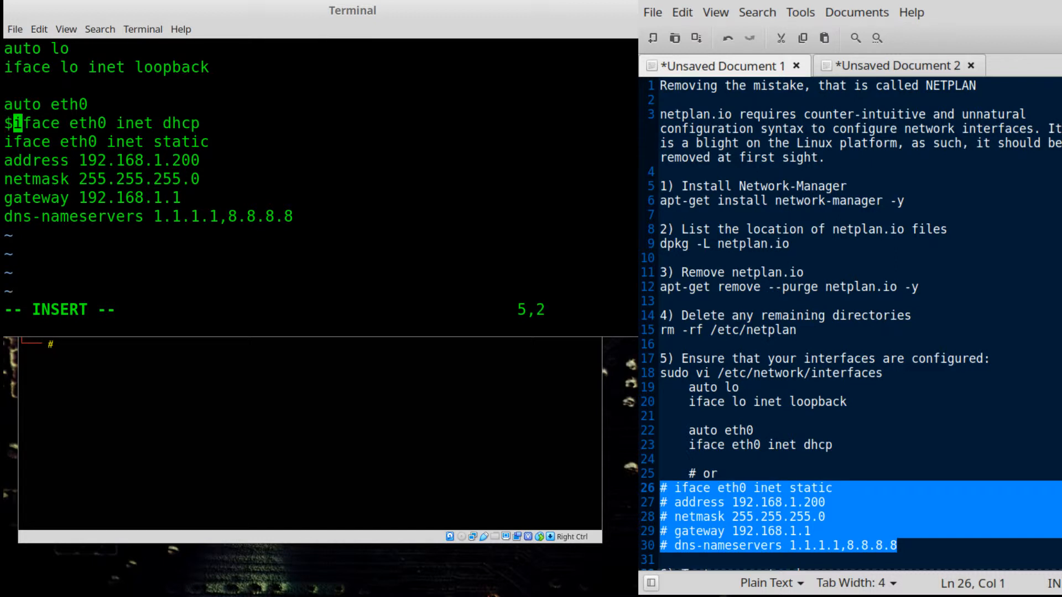
type("###")
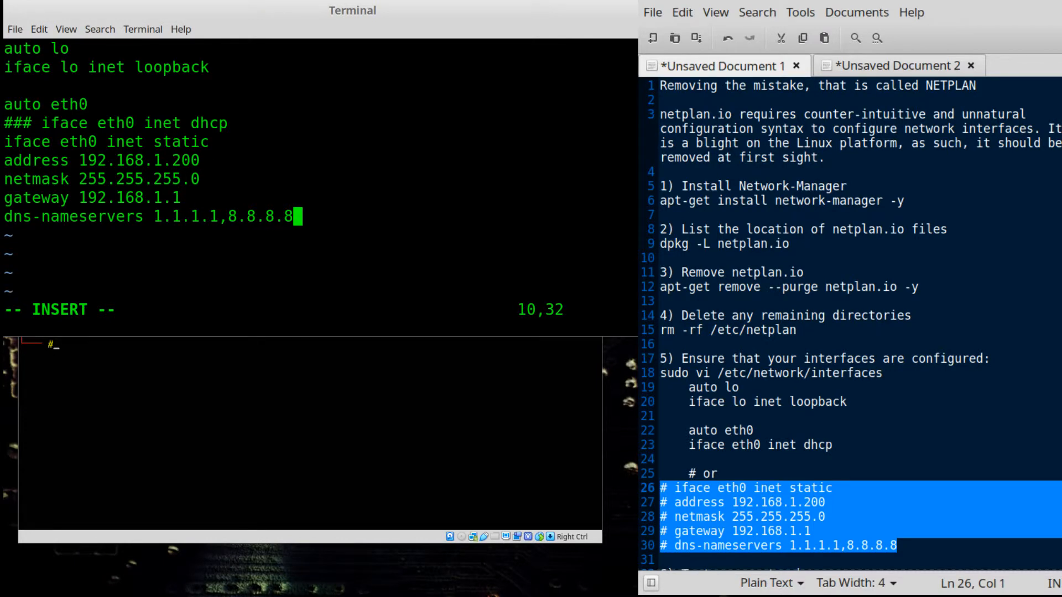
type(":wq")
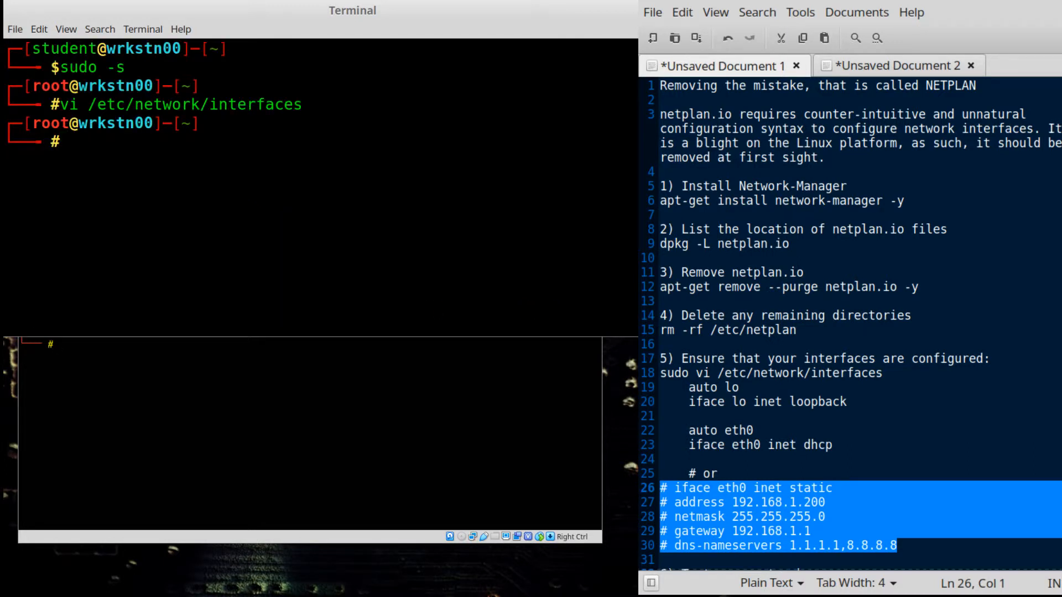
Restart /etc/init.d/network-manager and run ifconfig to list the interfaces
type("/etc/ini")
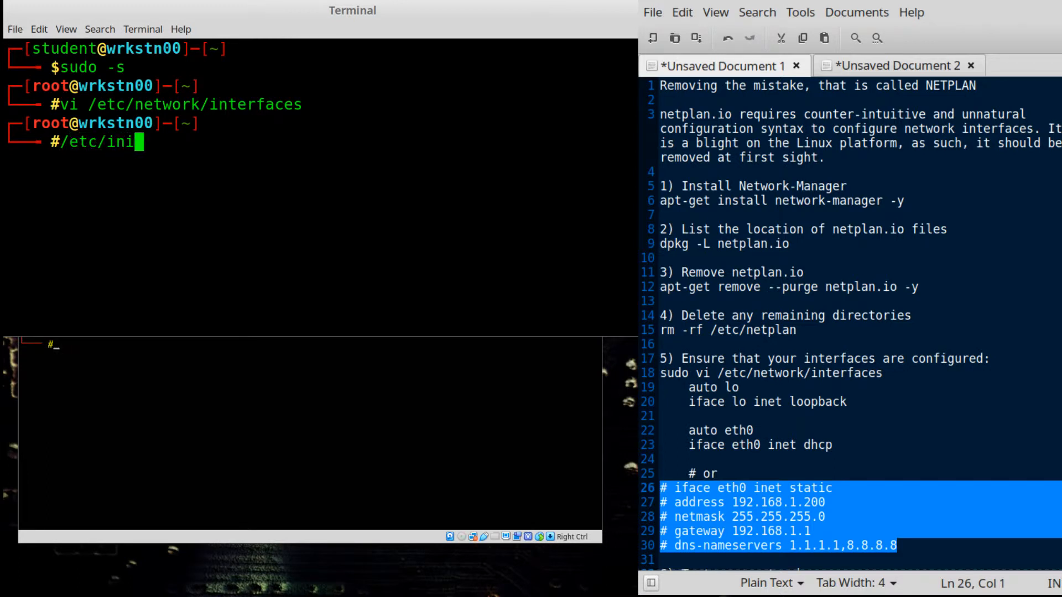
type("t.d/network")
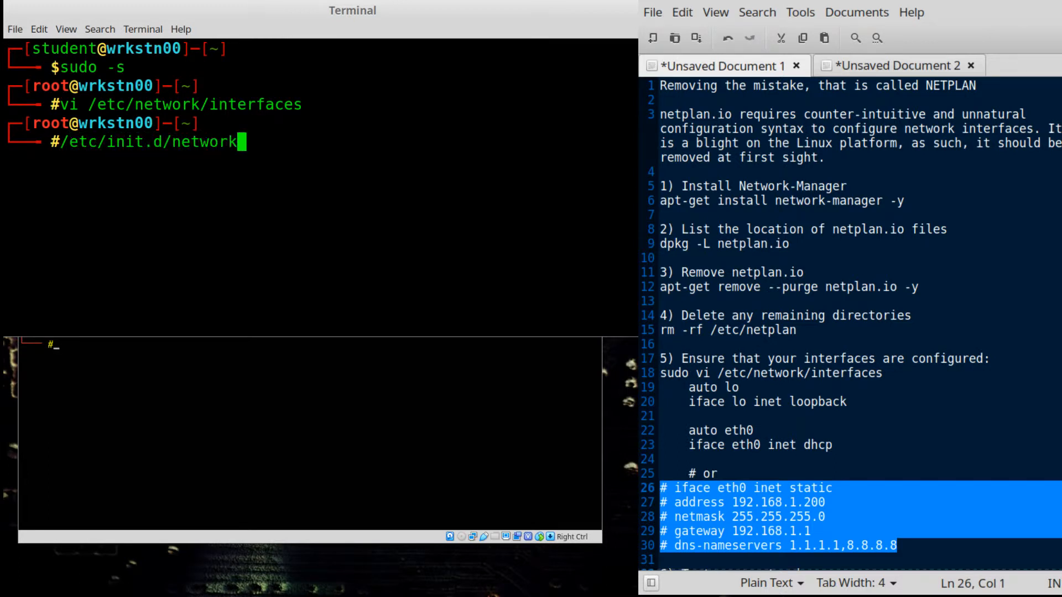
type("-manager restart")
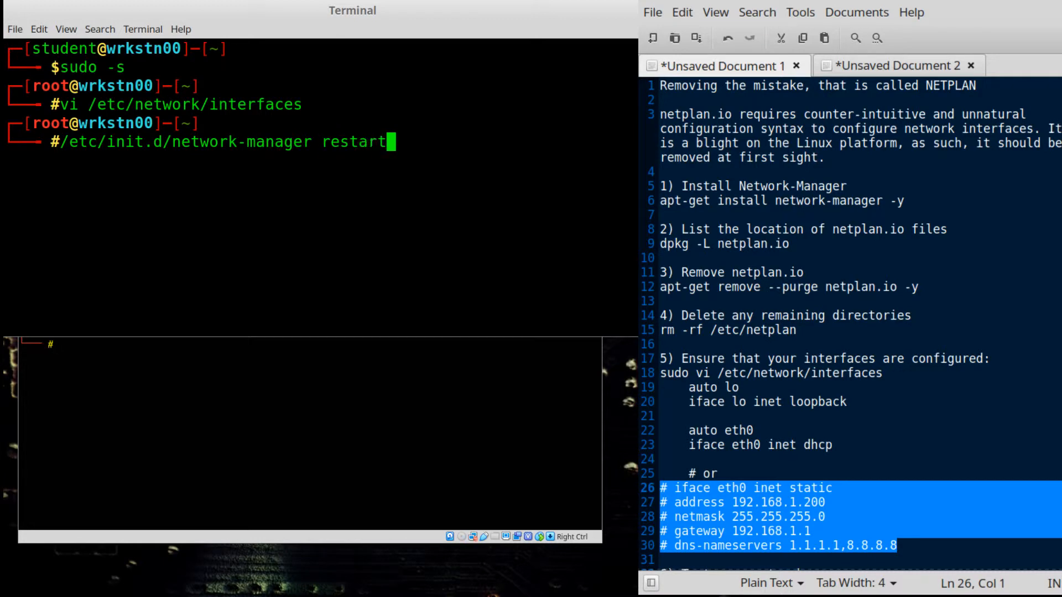
type("ifconfig")
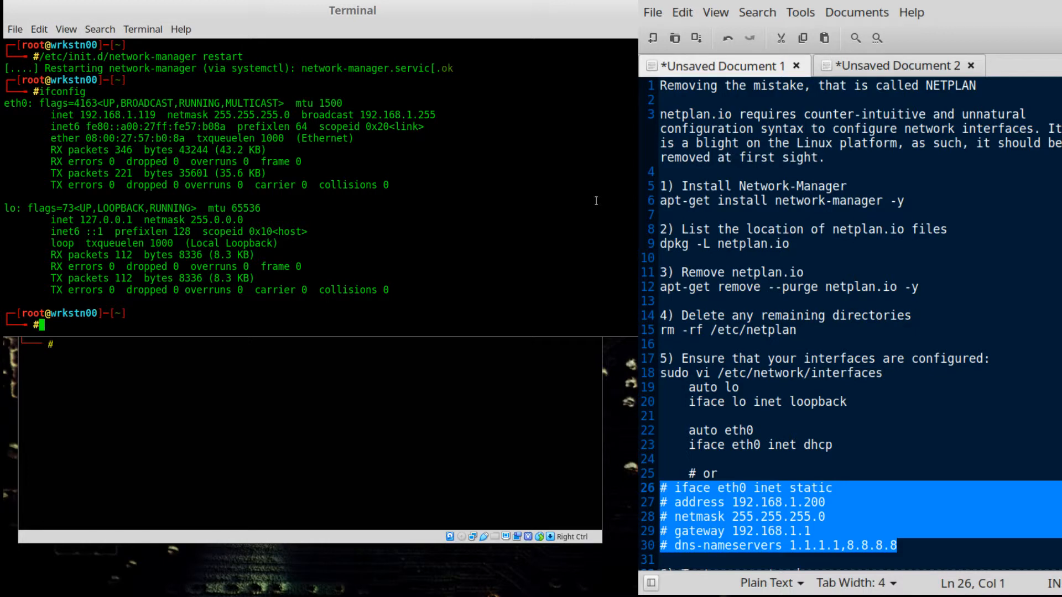
Run ifconfig eth0 down; up; status in one line, still seeing 192.168.1.119, then start a reboot
type("ifconfig eth0 down;")
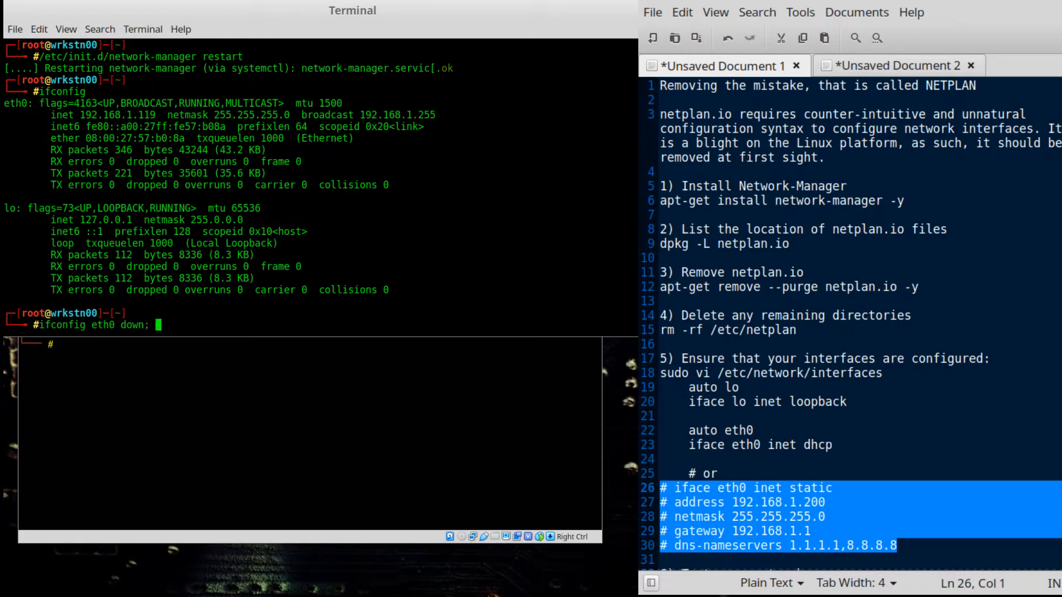
type("ifconfig eth0 up")
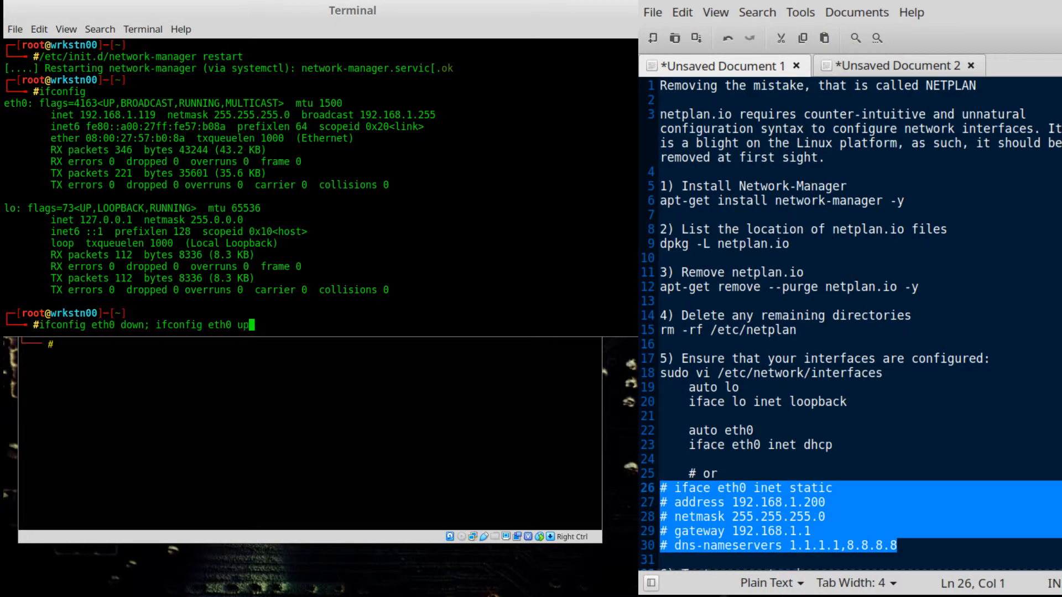
type("; ifconfig eth0")
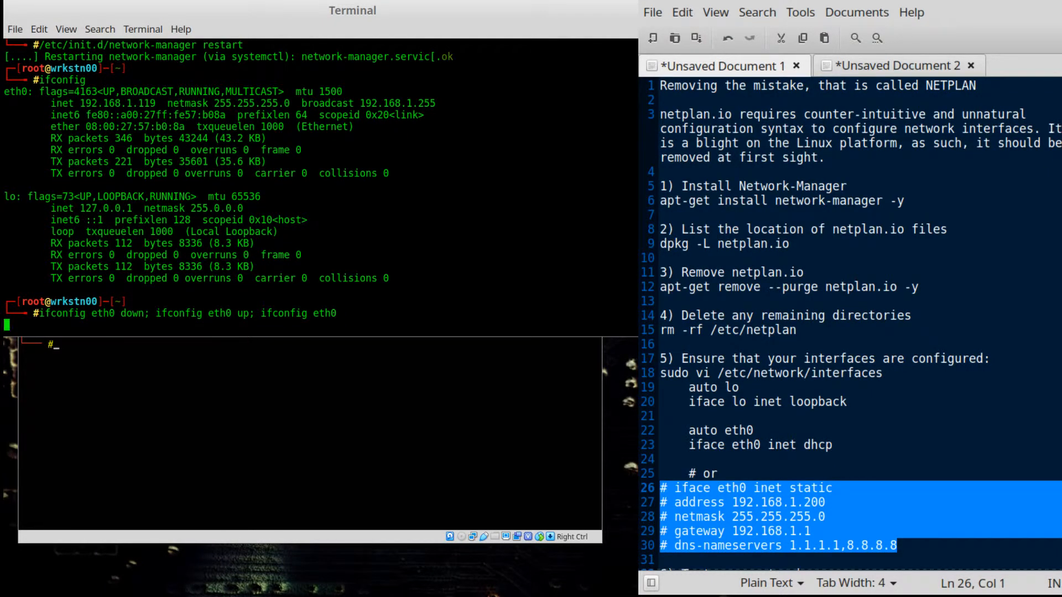
key("Return")
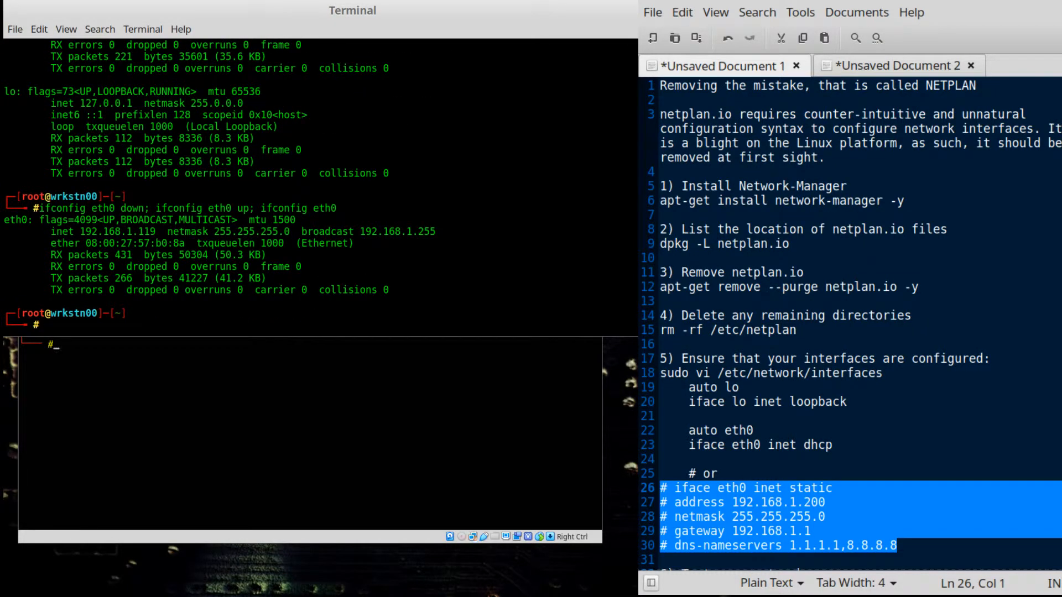
type("reboot")
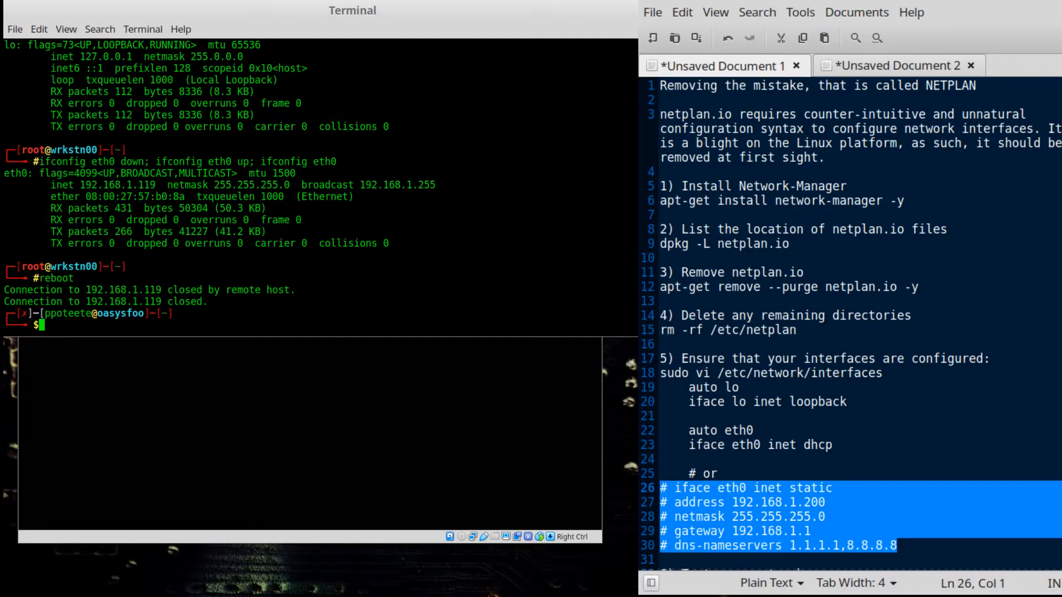
type("ssh student@192.168.1.119")
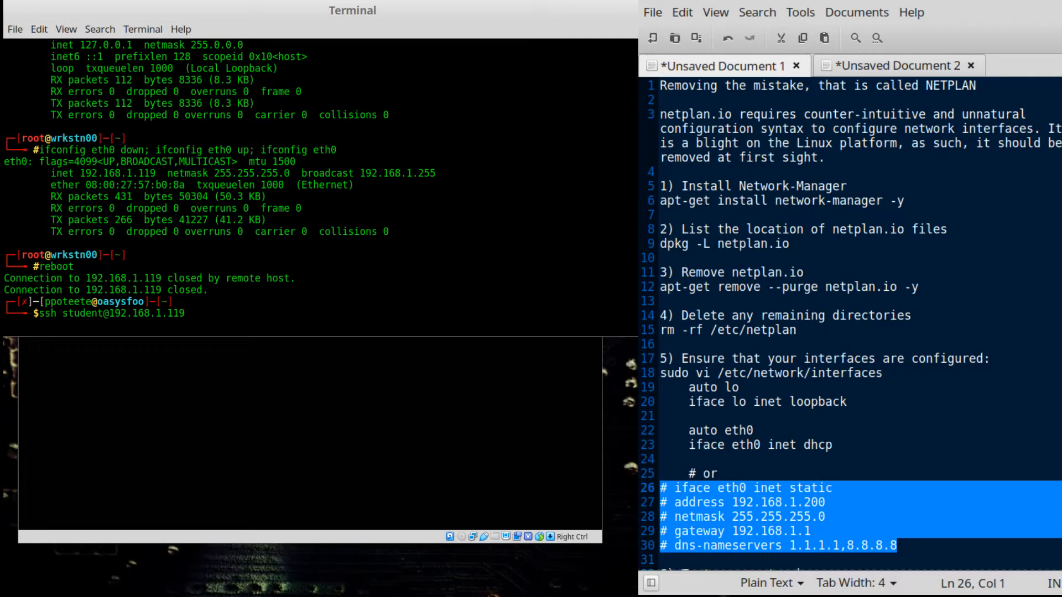
type("ssh student@192.168.1.200")
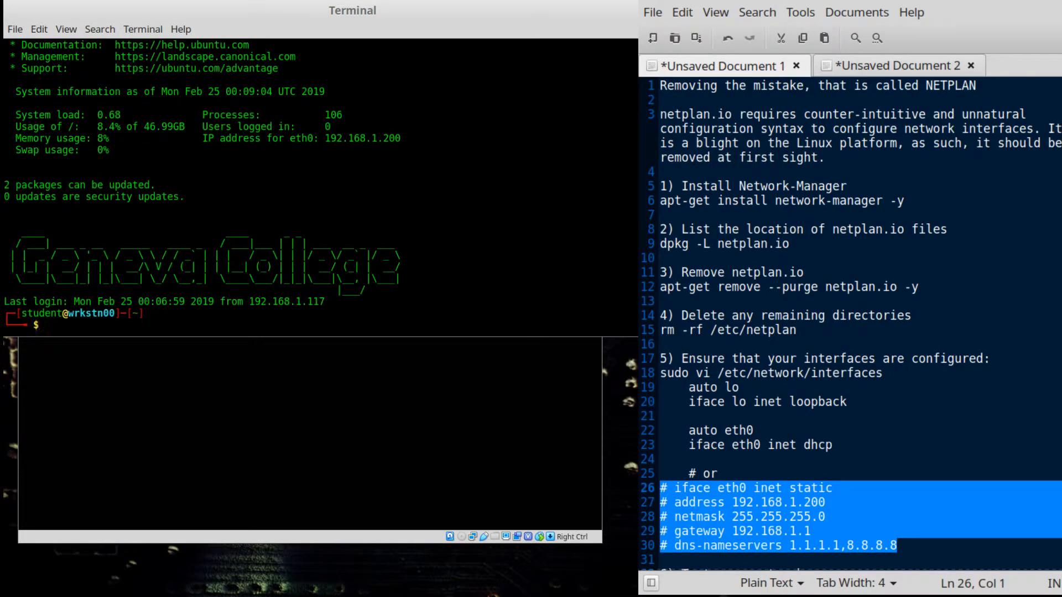
type("ifconfig")
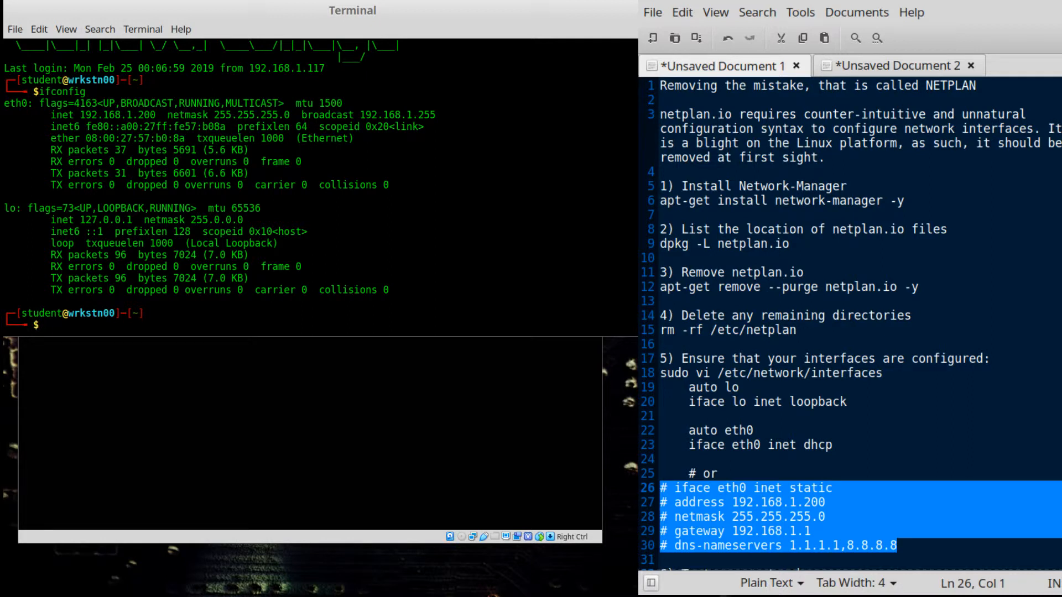
left_click(37, 324)
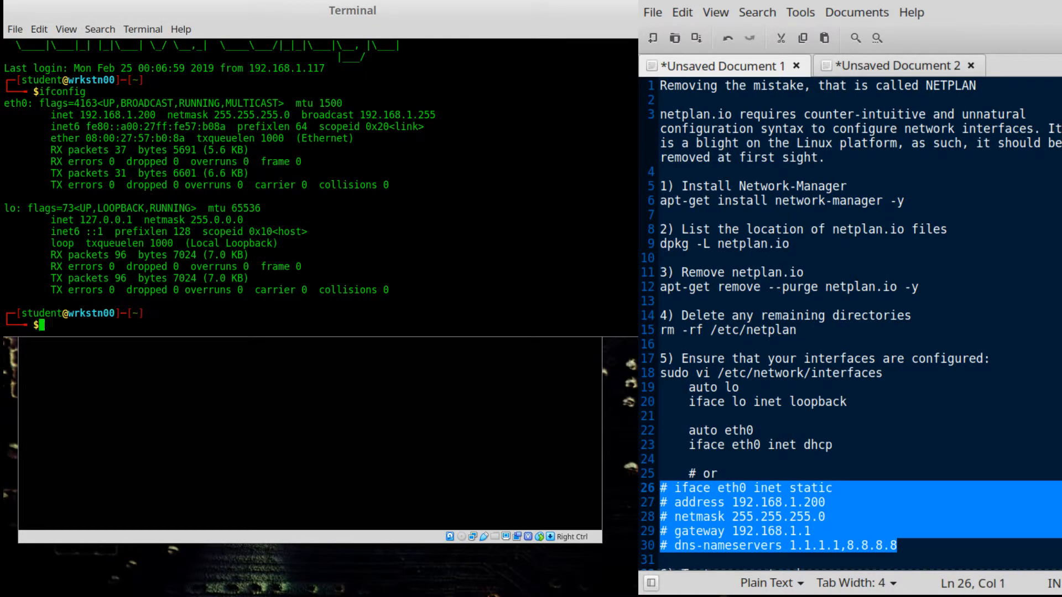